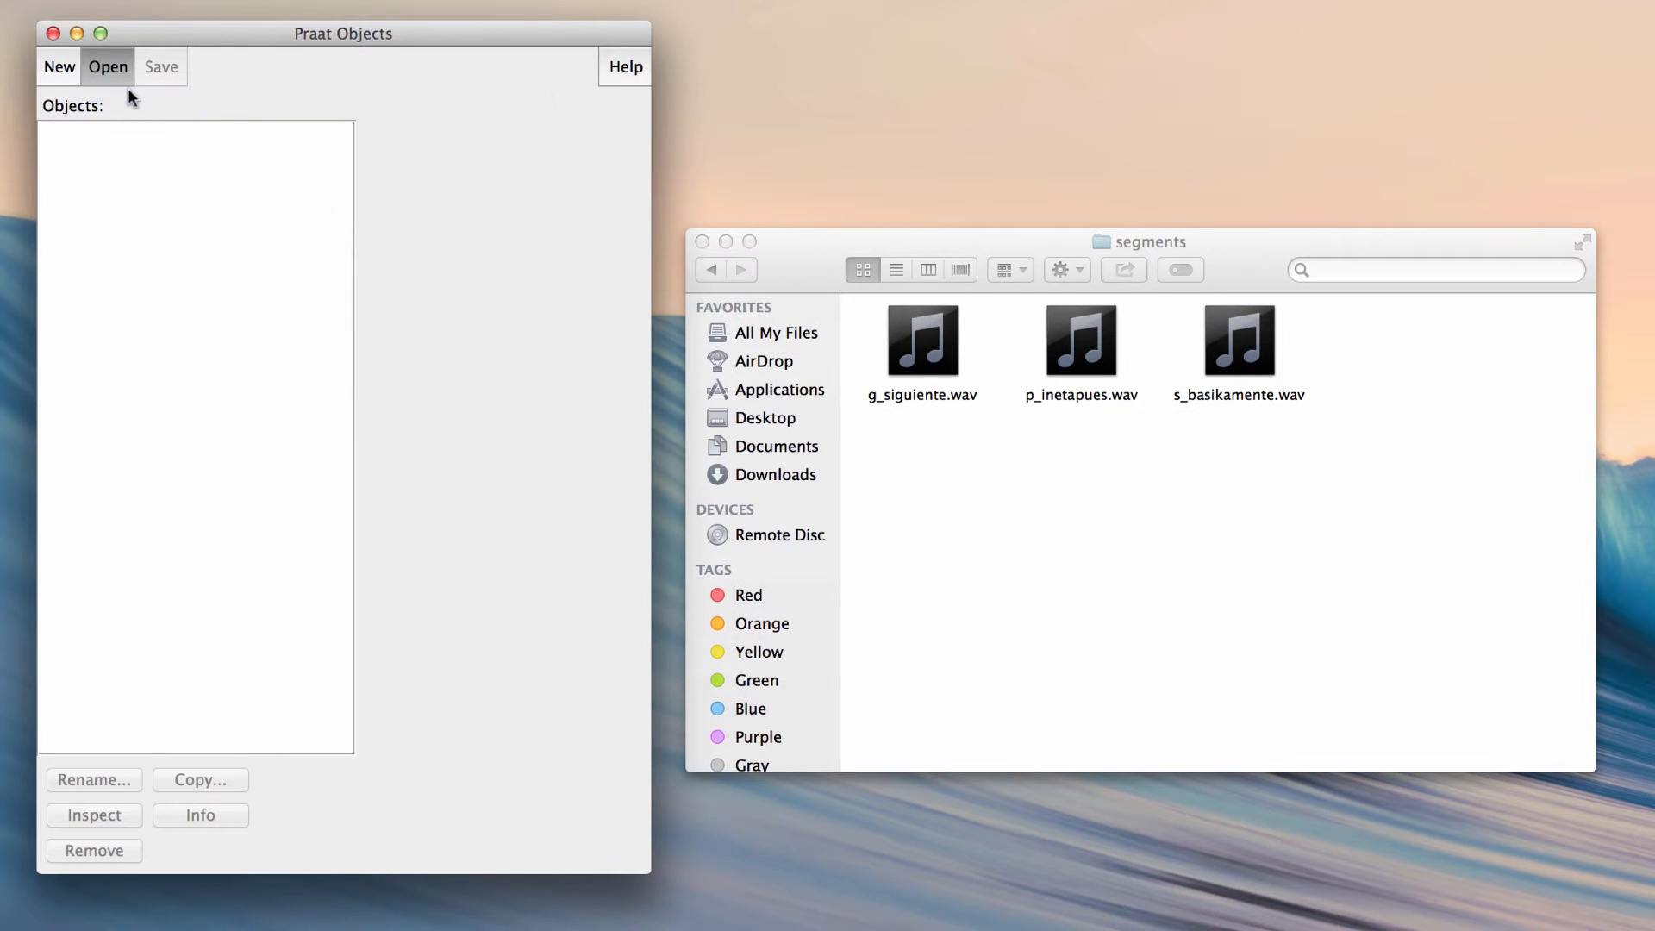
- Read s_basikamente.wav from the segments folder into the objects list as a Sound
left_click(103, 67)
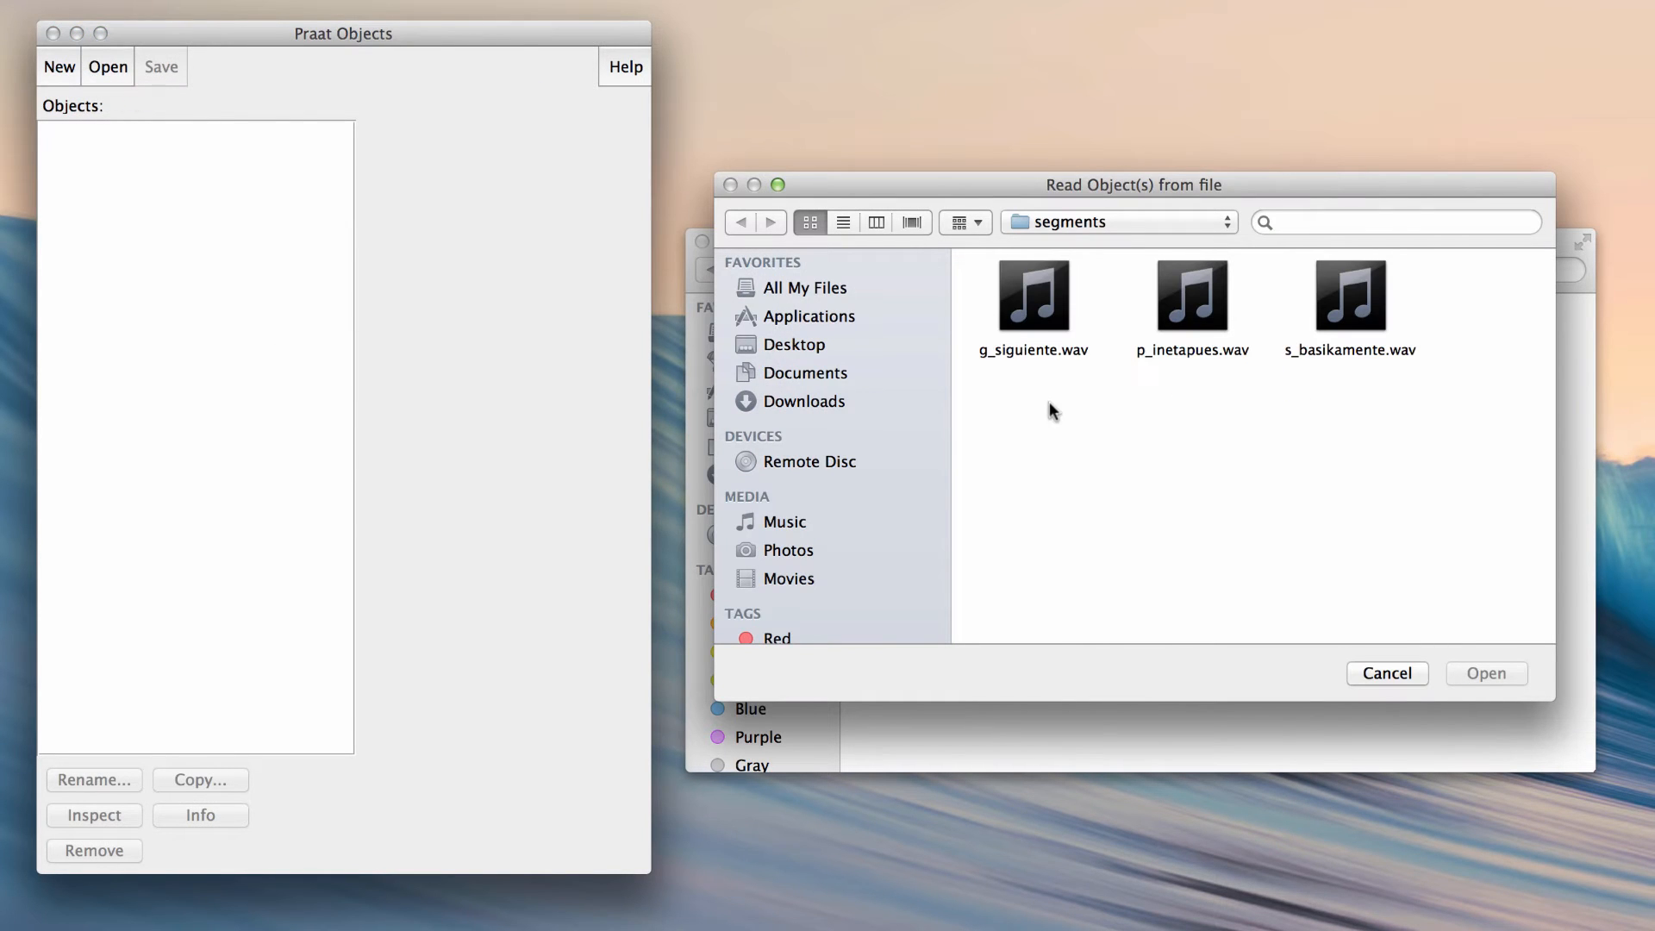
left_click(1352, 296)
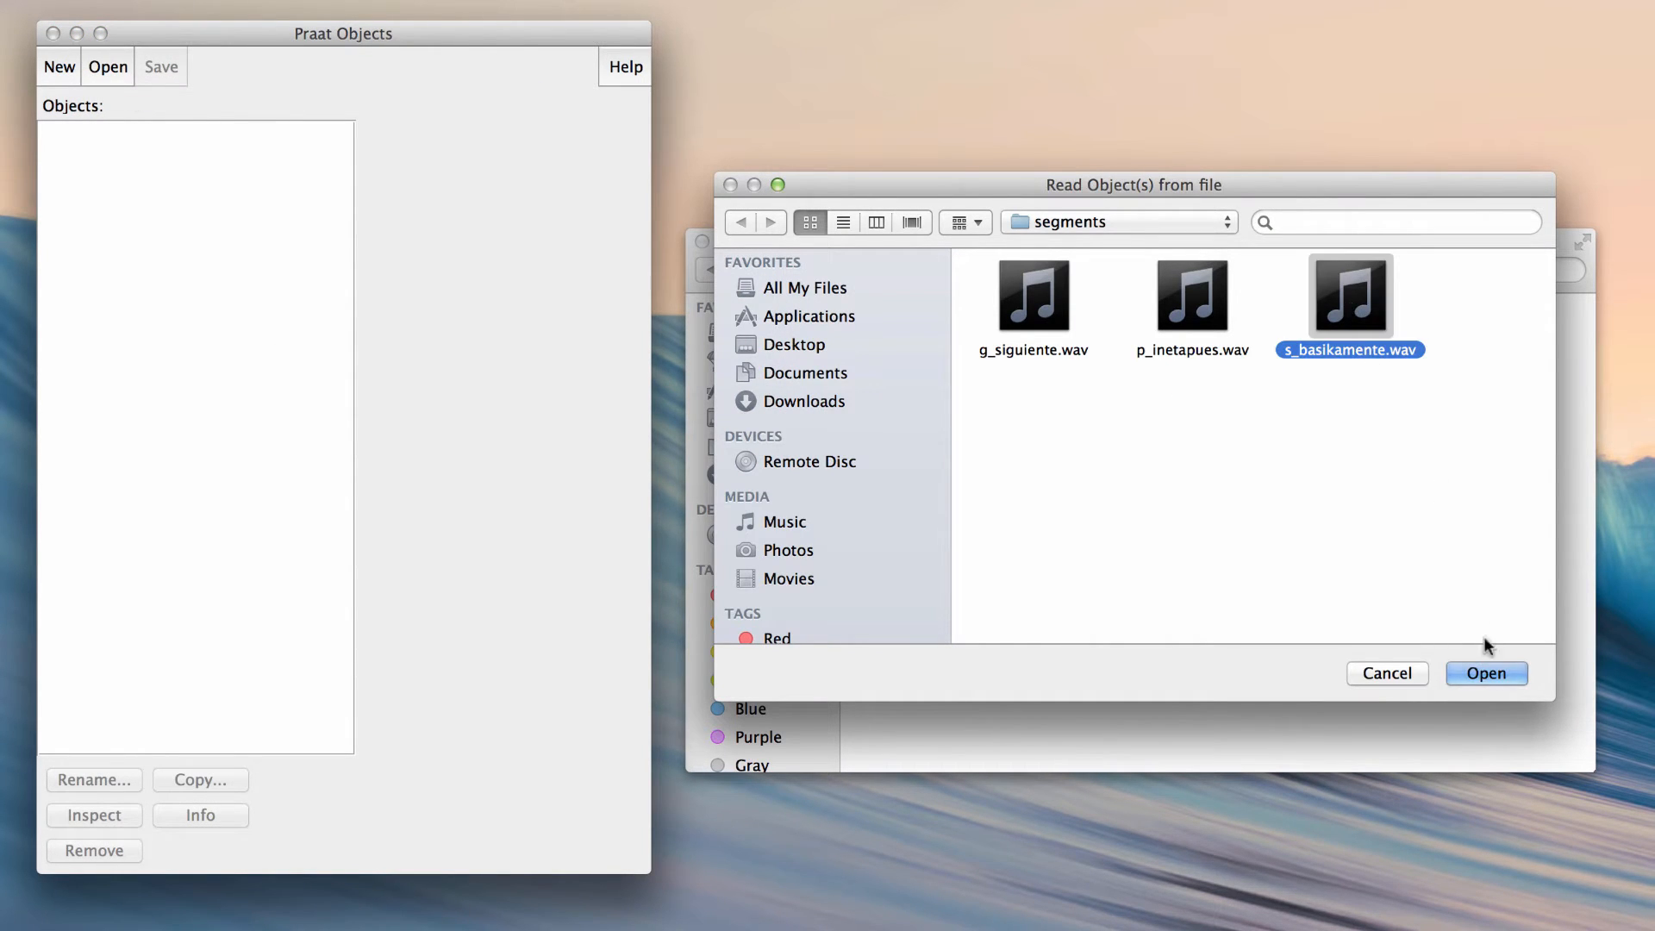
left_click(1485, 672)
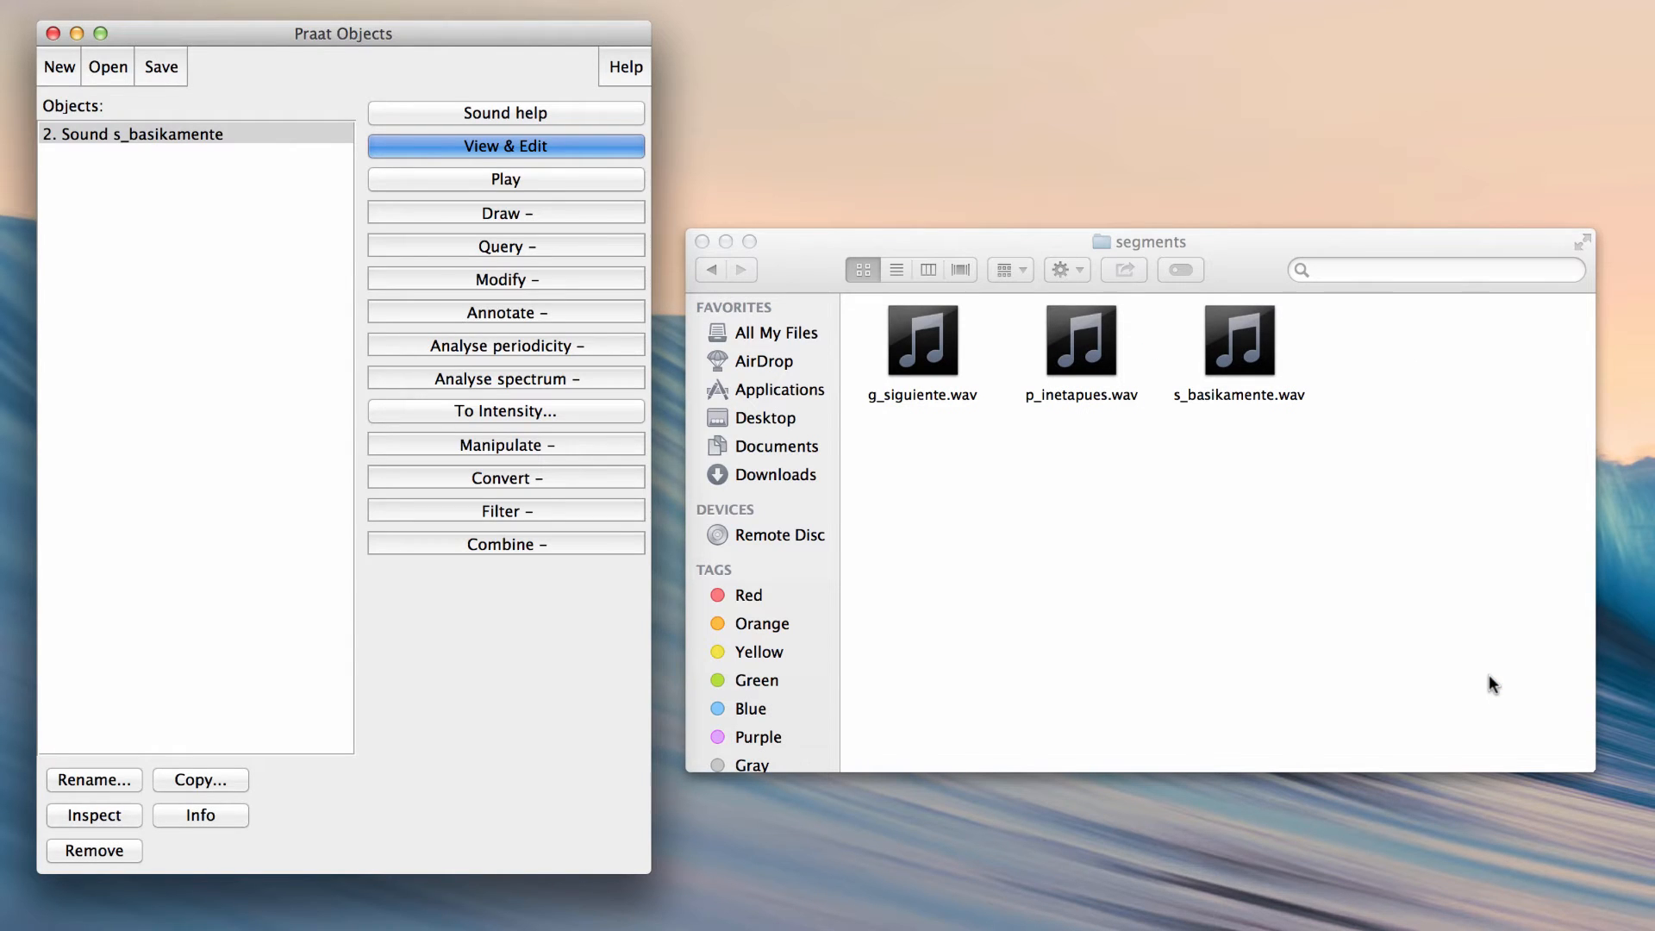
mouse_move(1483, 671)
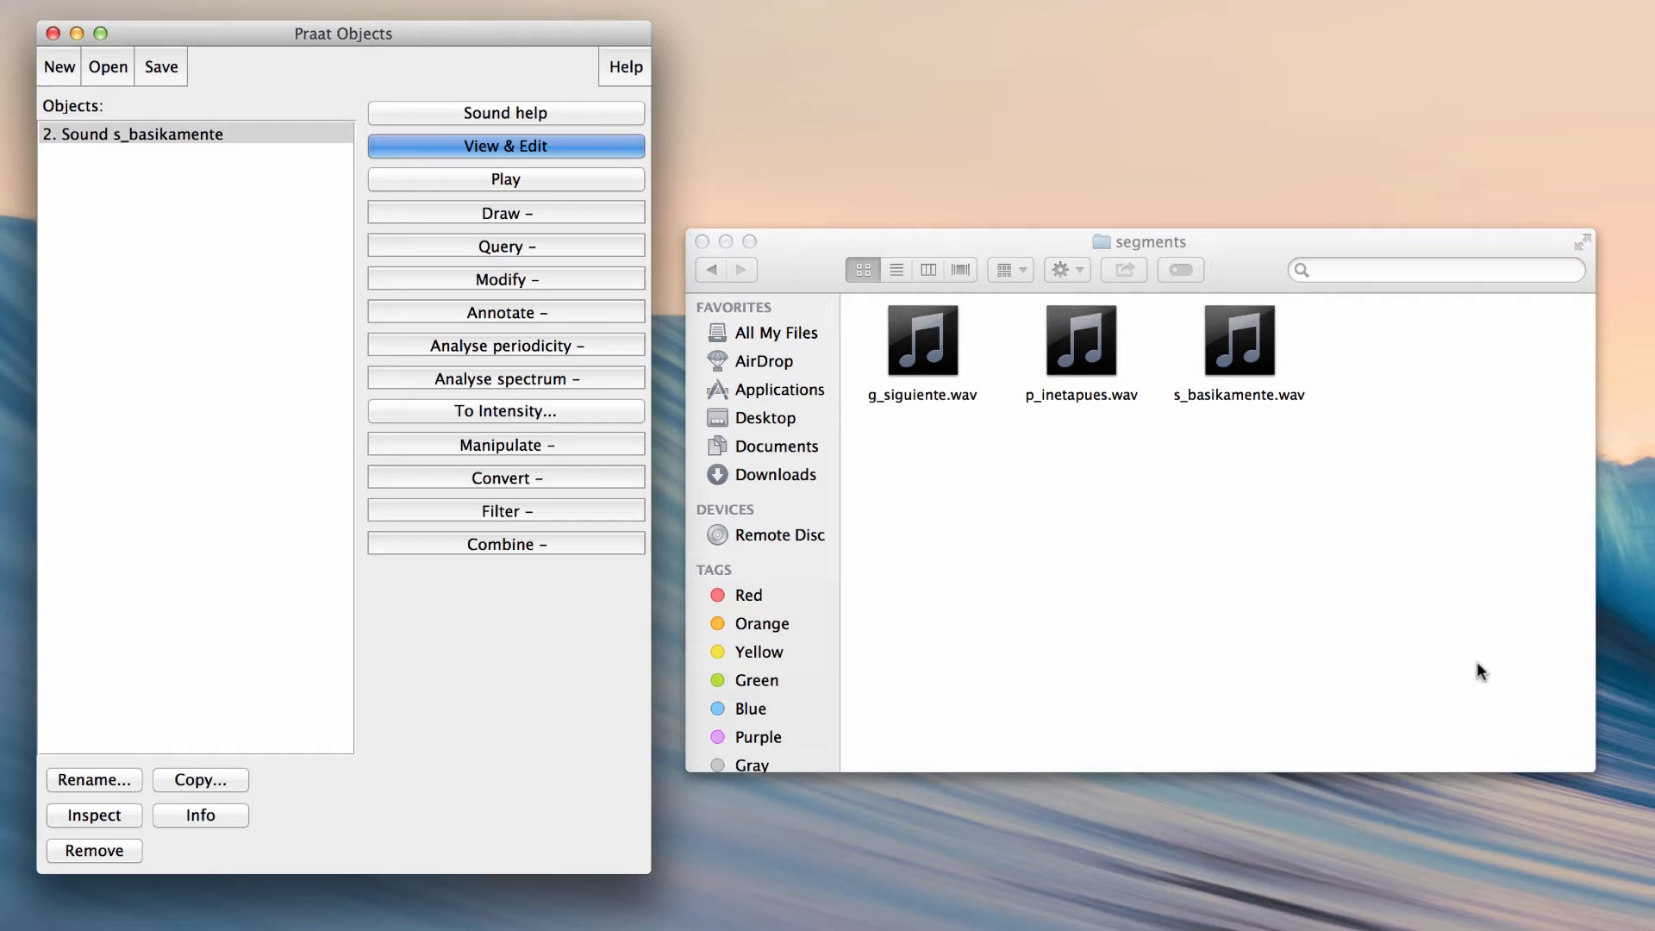
- Create a TextGrid for the sound with one interval tier 'text' and no point tiers
left_click(505, 312)
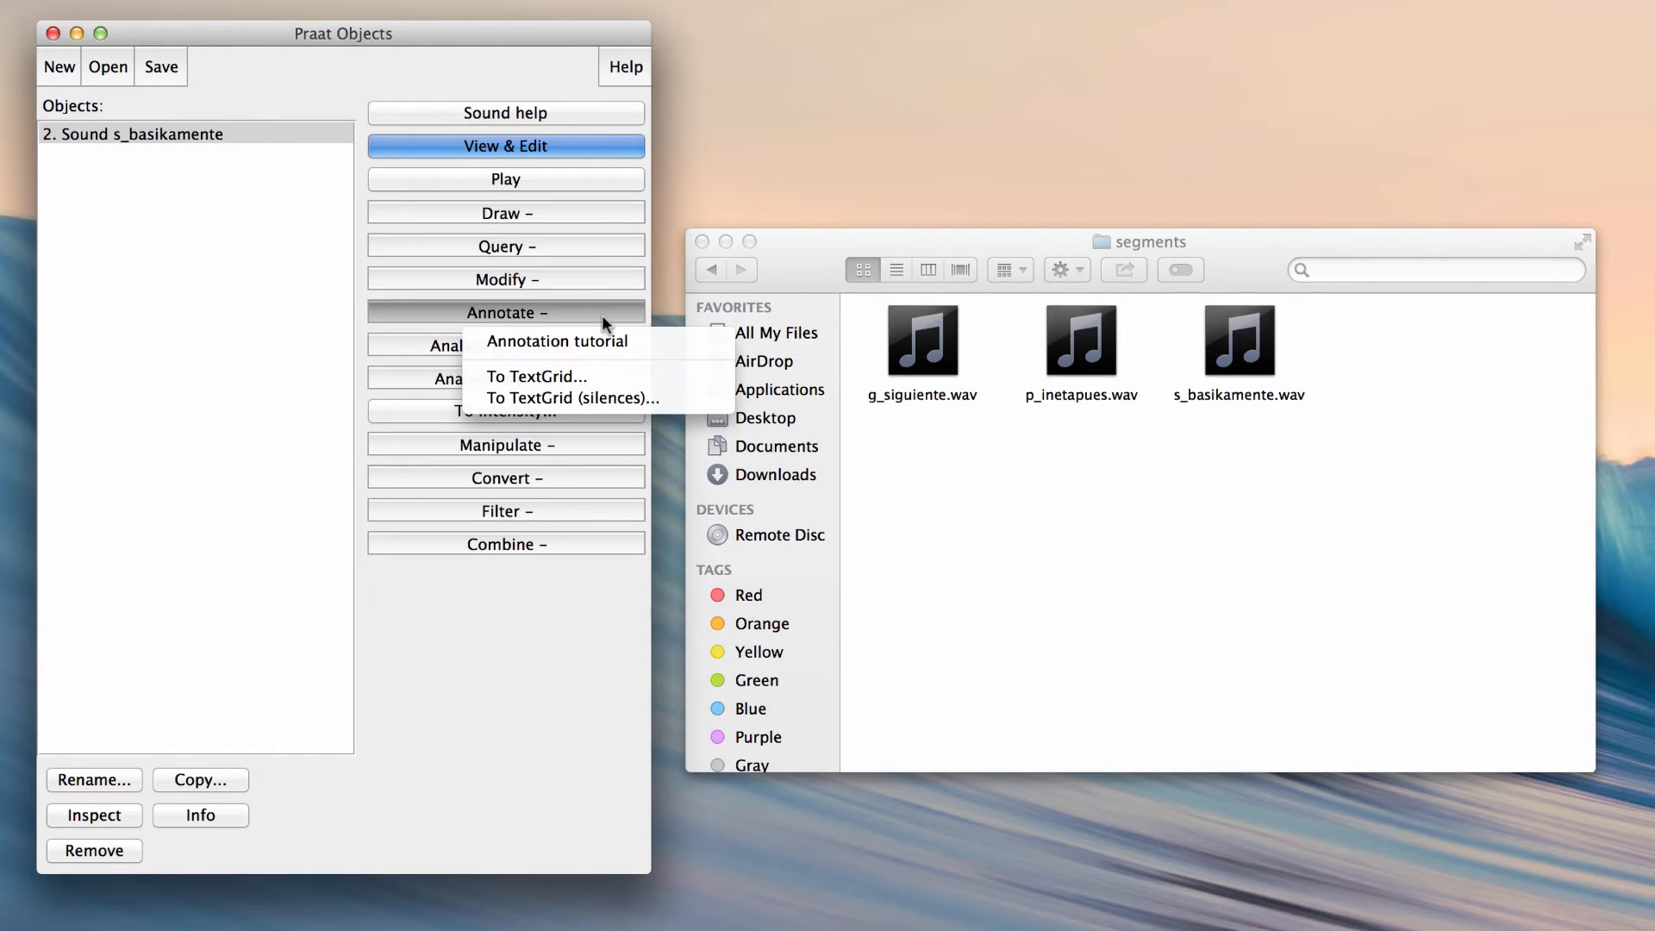
mouse_move(562, 376)
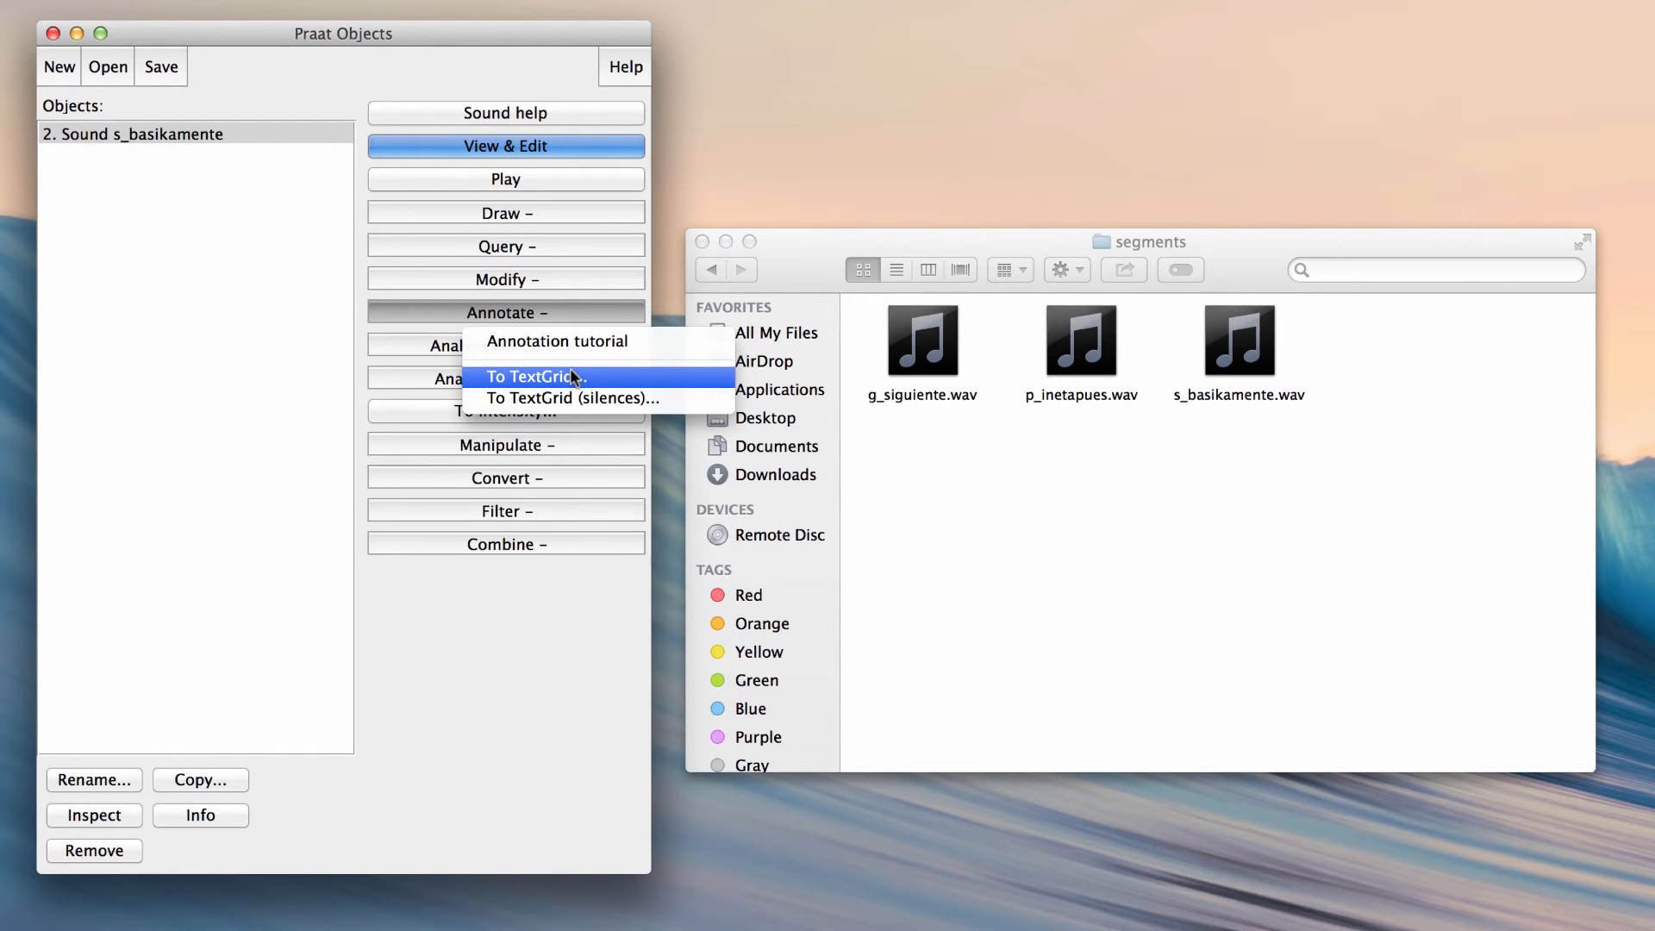
left_click(528, 376)
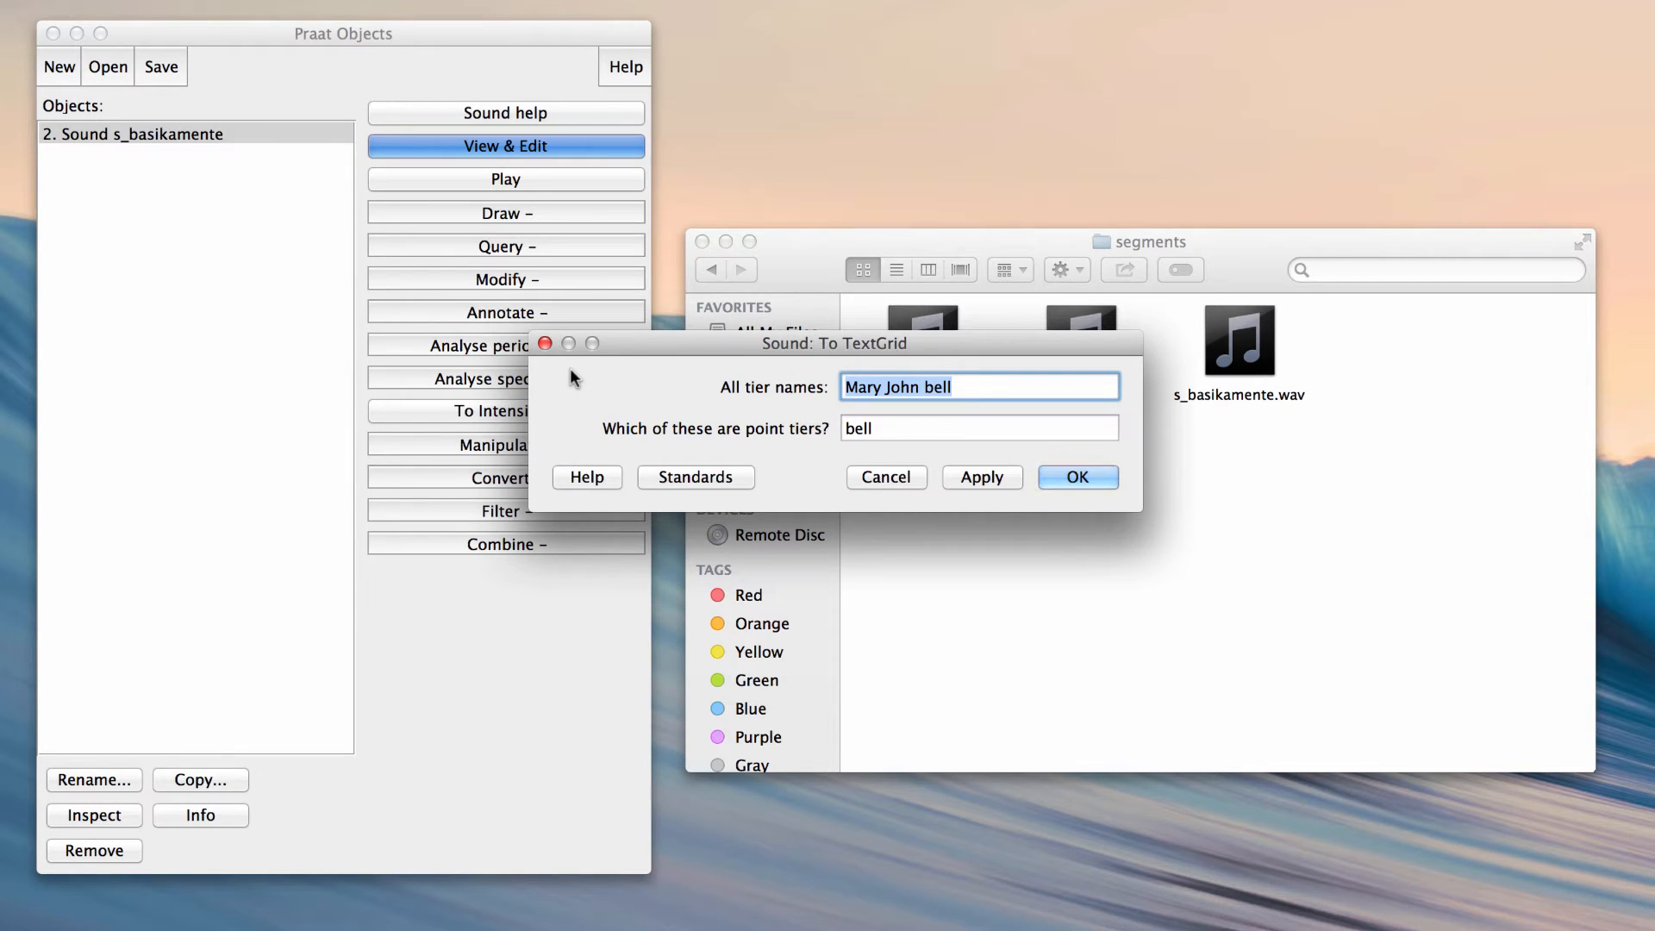
type("text")
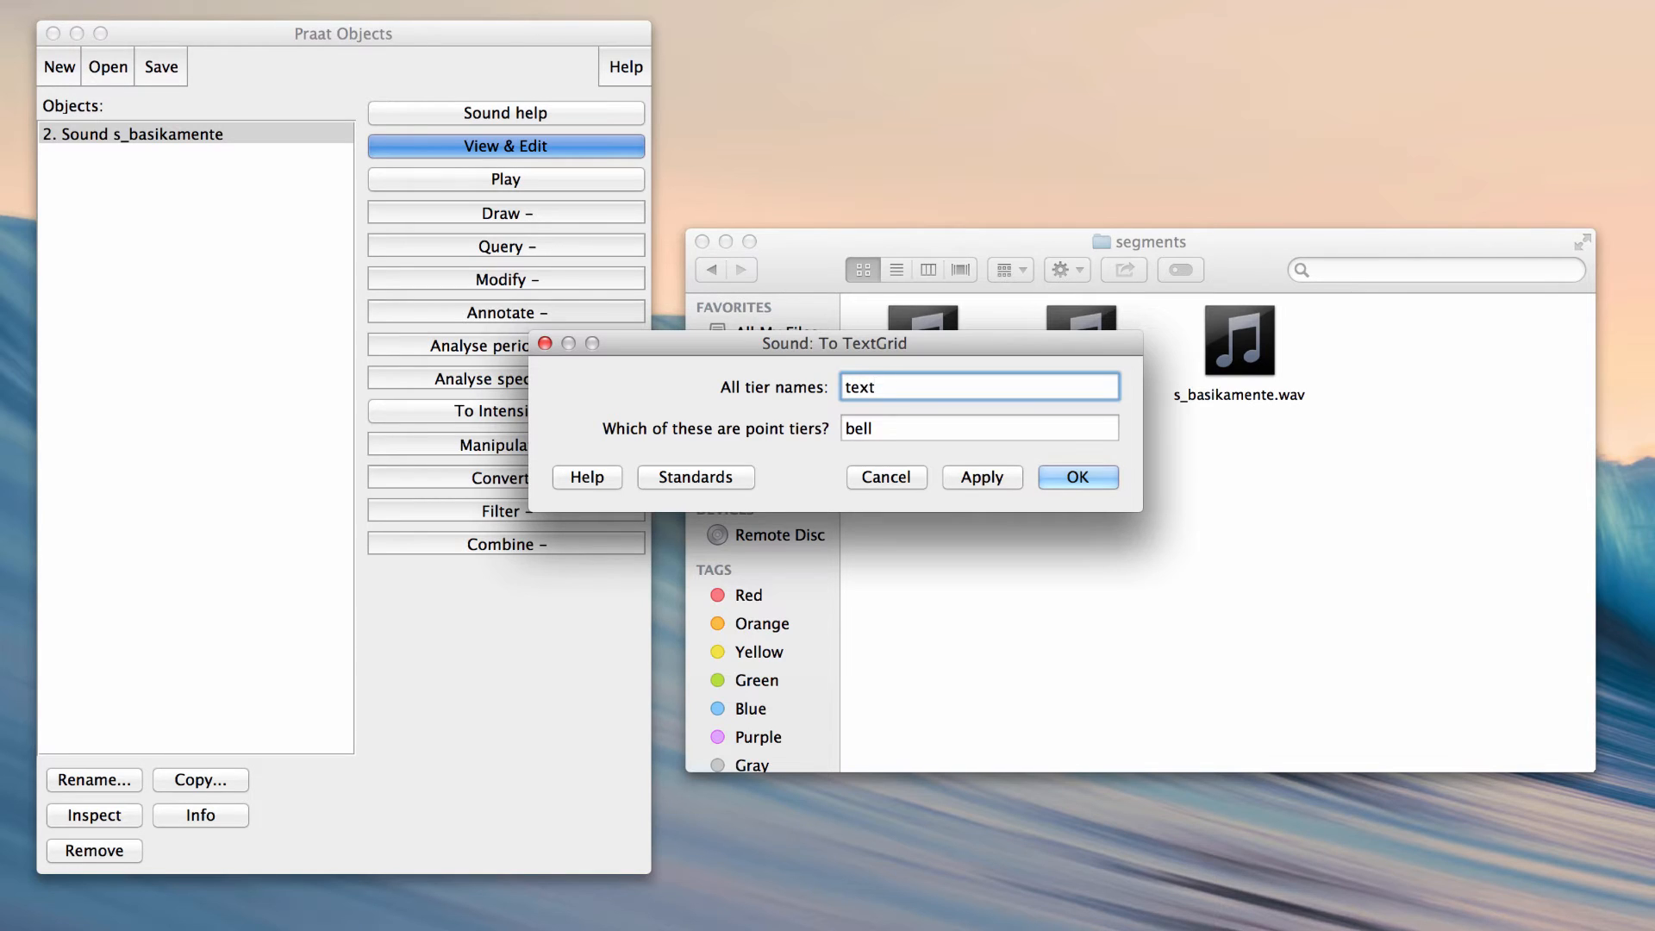
left_click(977, 428)
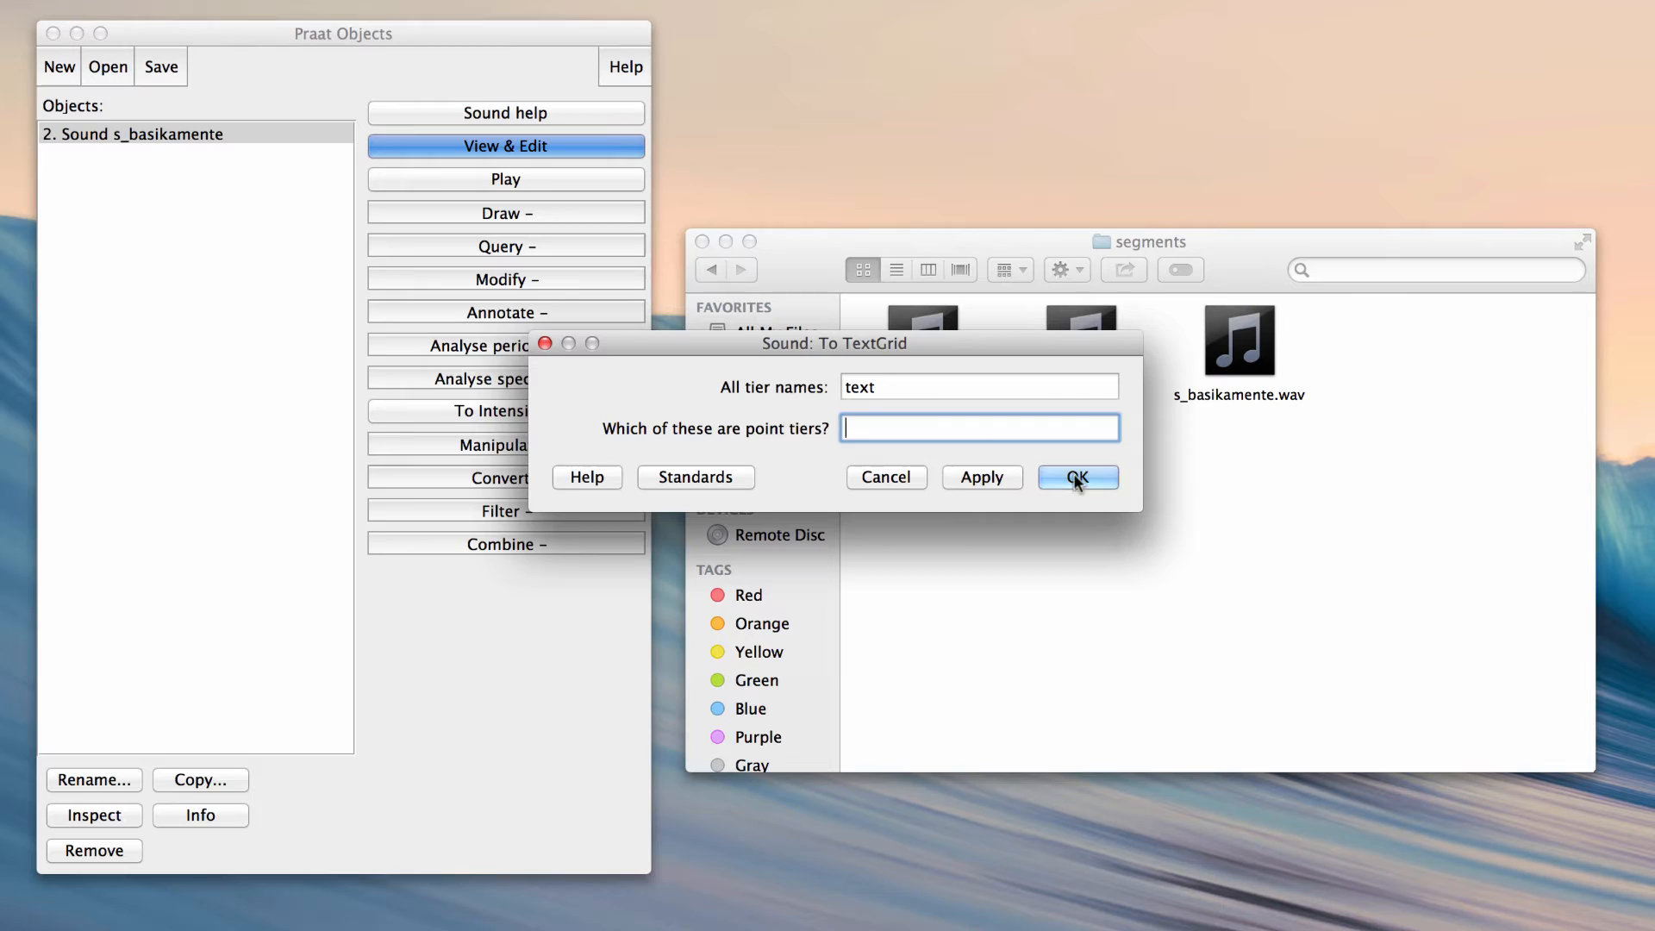
left_click(1078, 475)
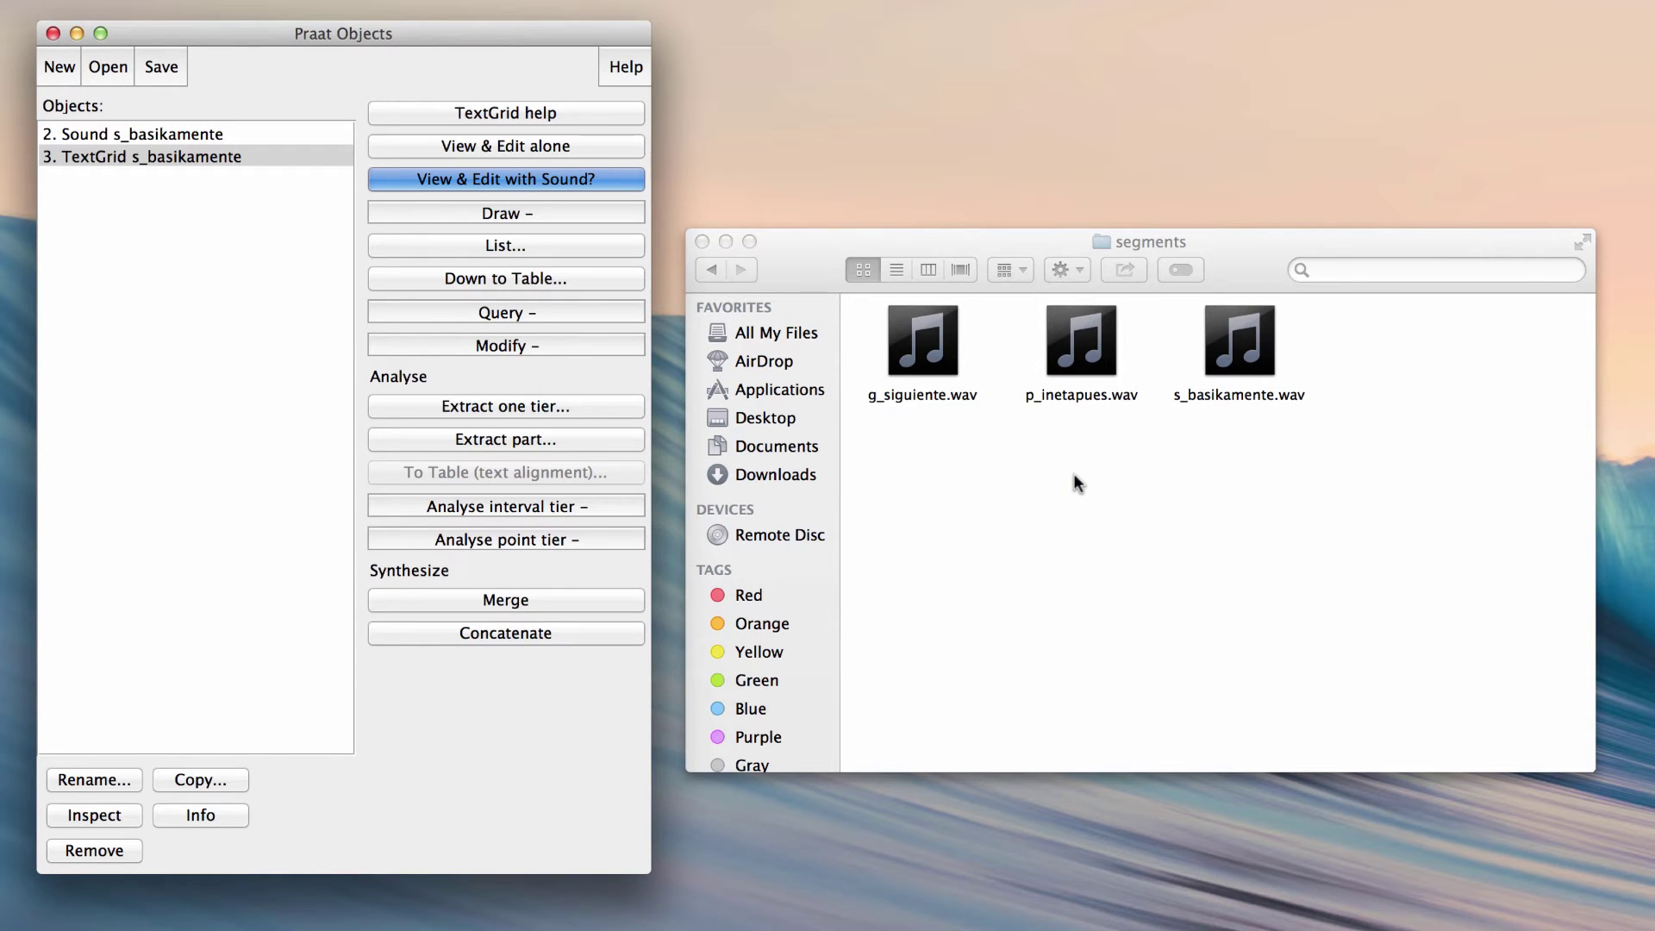
mouse_move(331, 194)
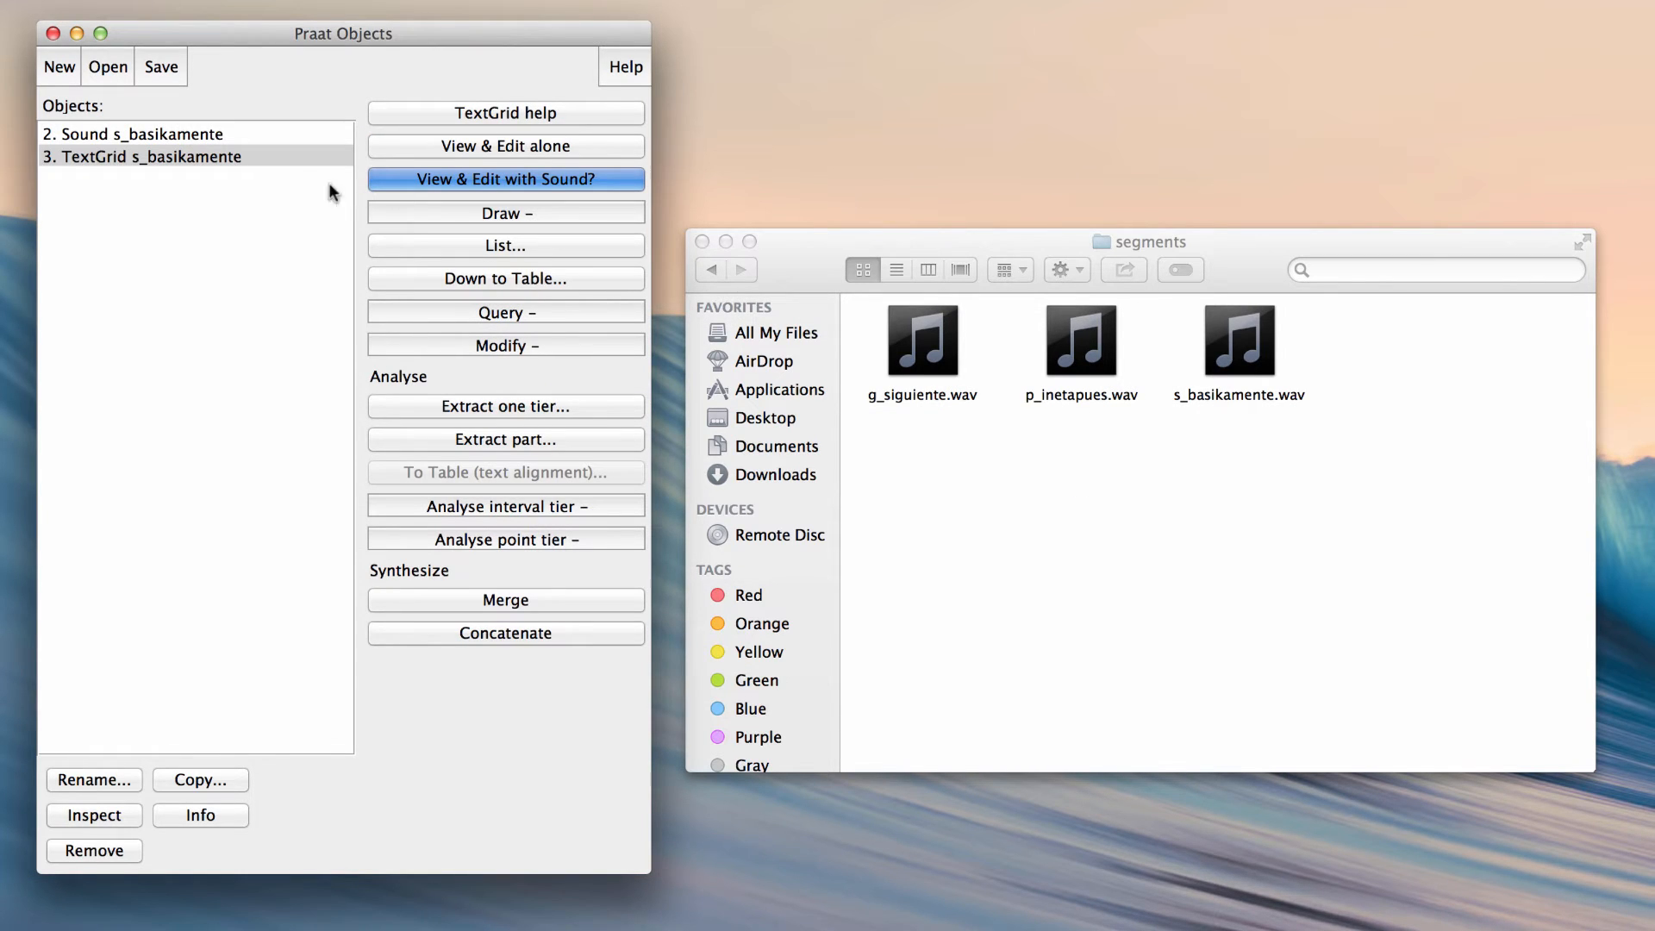
mouse_move(273, 134)
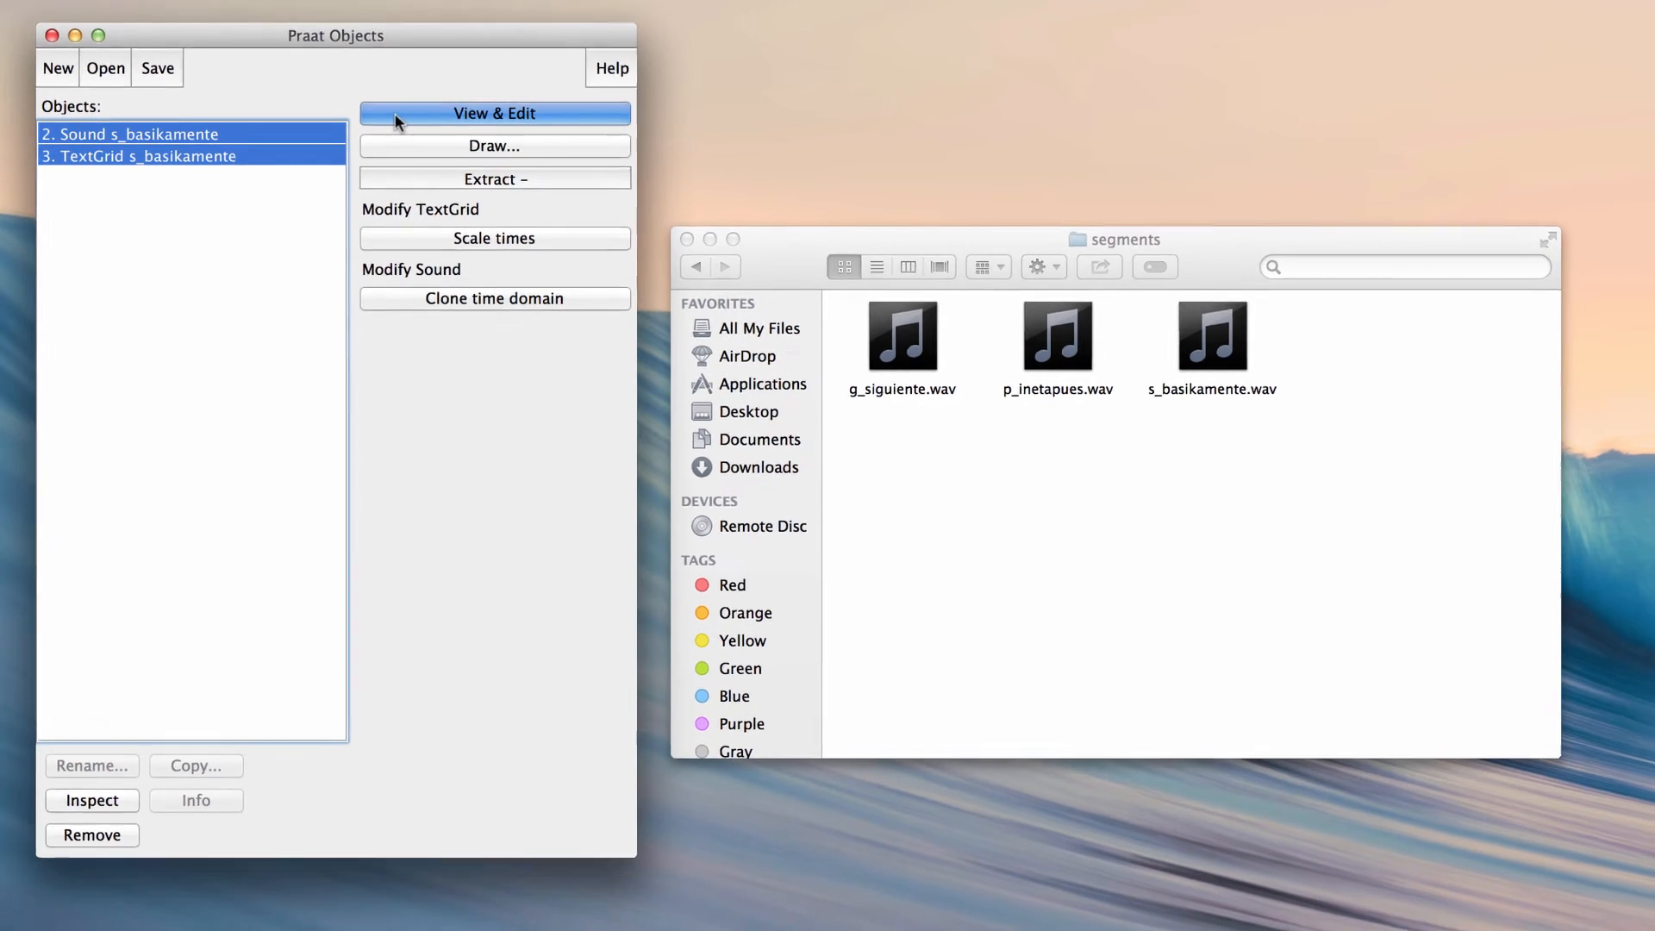
- View the Sound and TextGrid s_basikamente together in the editor
left_click(495, 114)
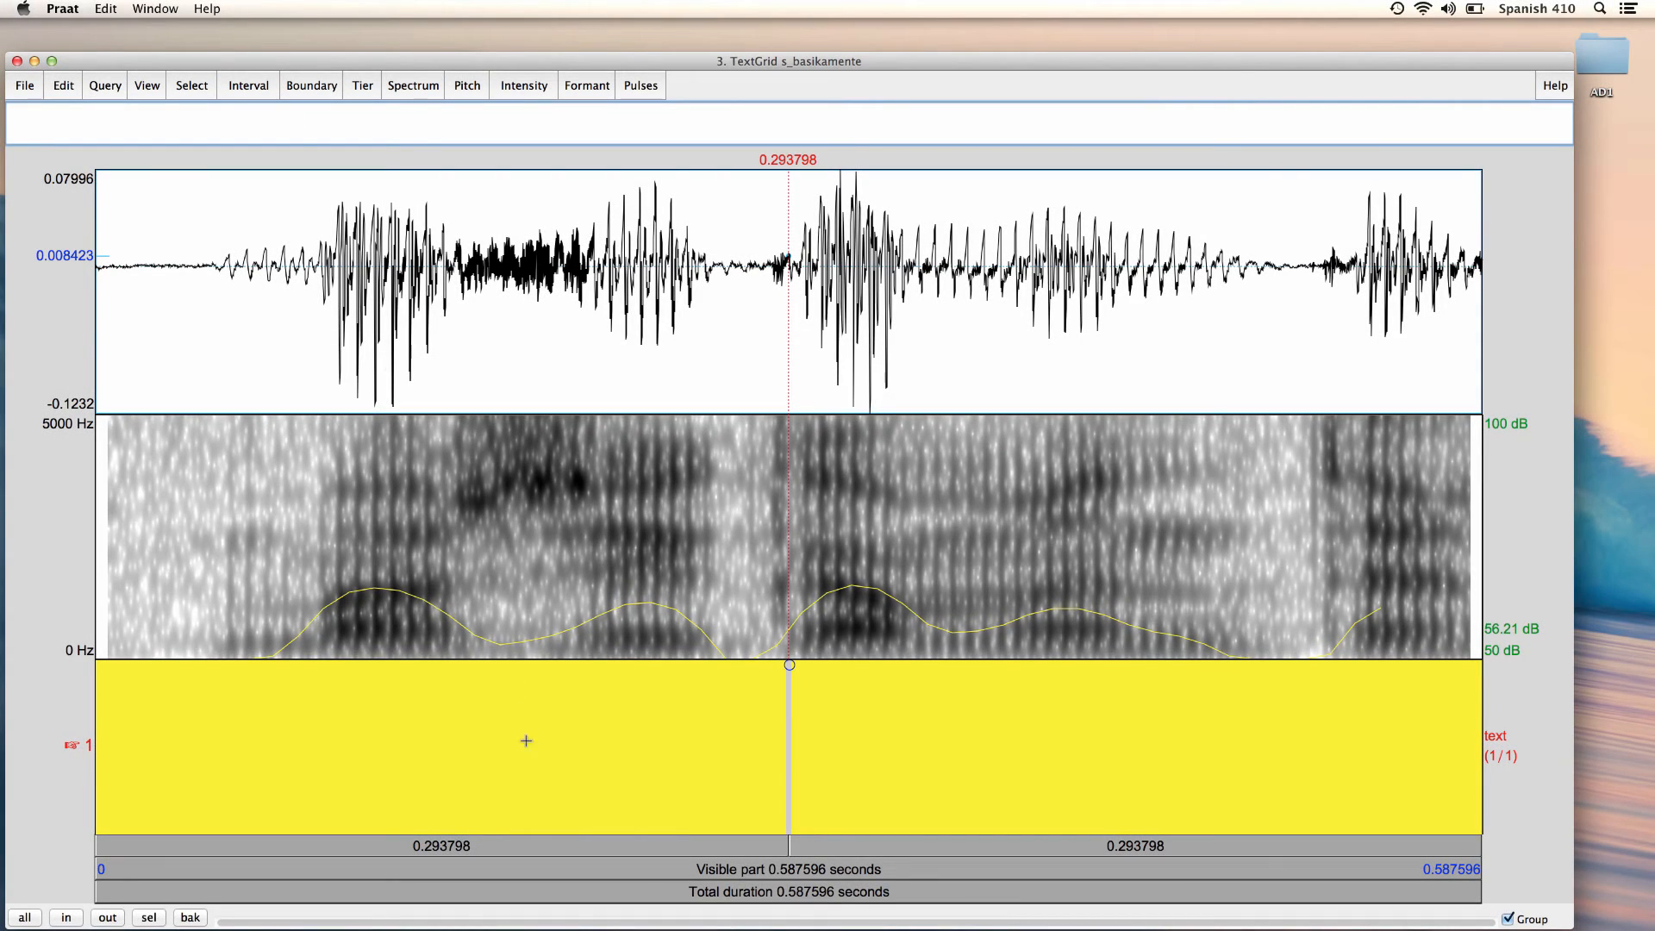
mouse_move(535, 886)
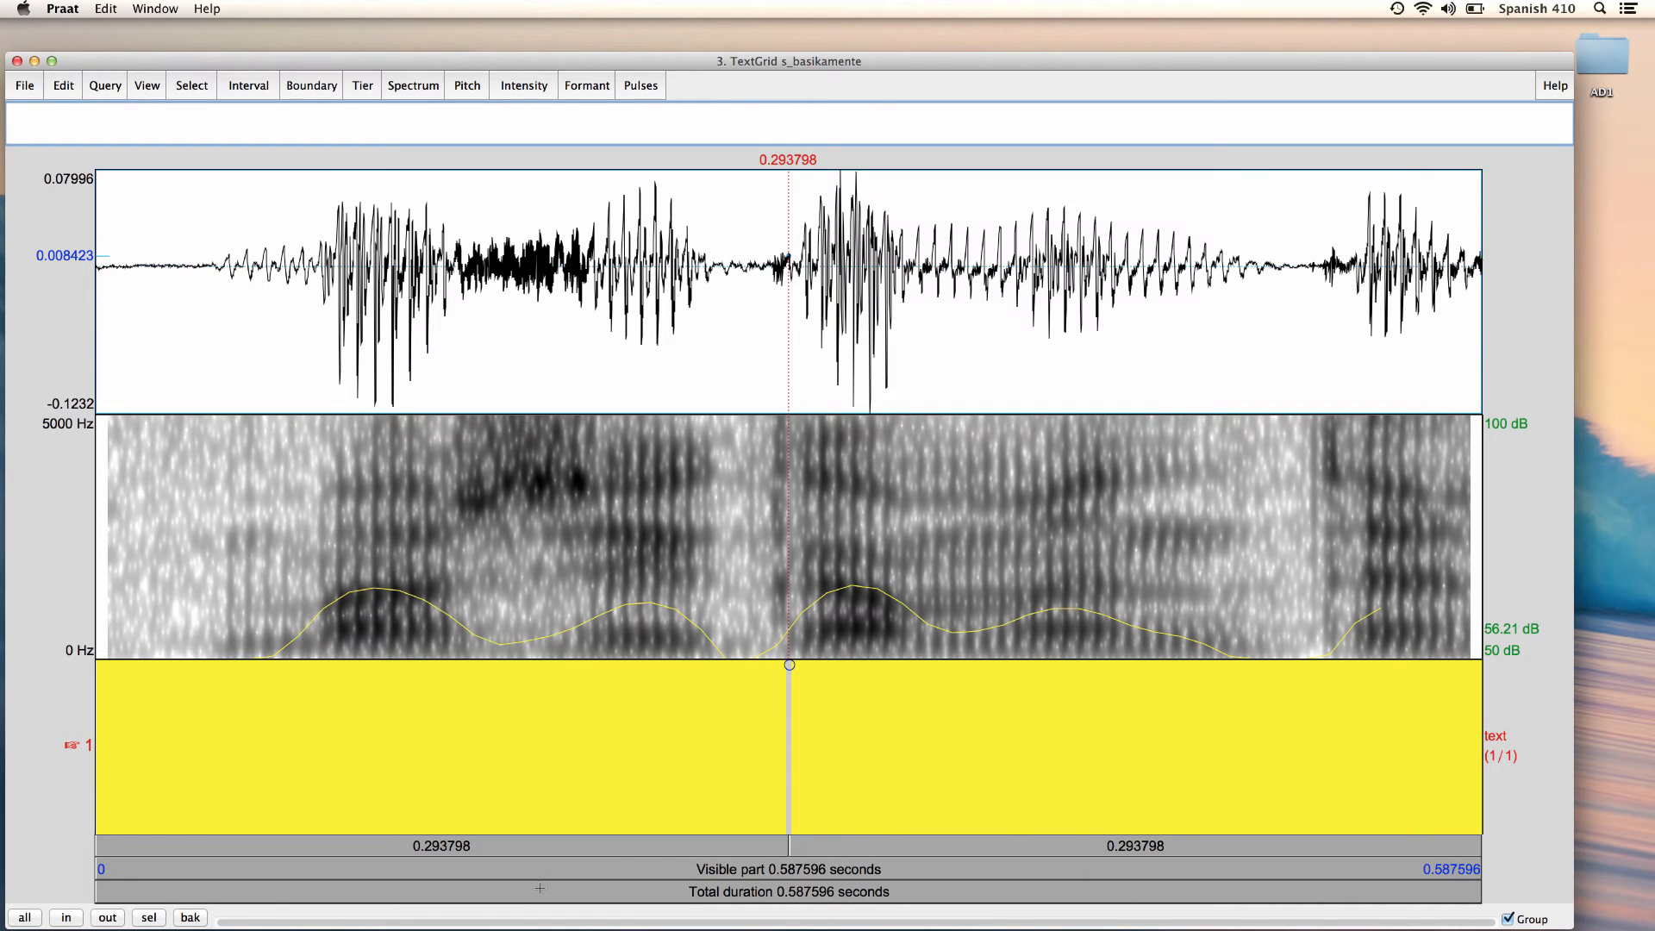
- Select a stretch of the waveform near 0.15 s to locate the s onset
left_click_drag(454, 263, 592, 263)
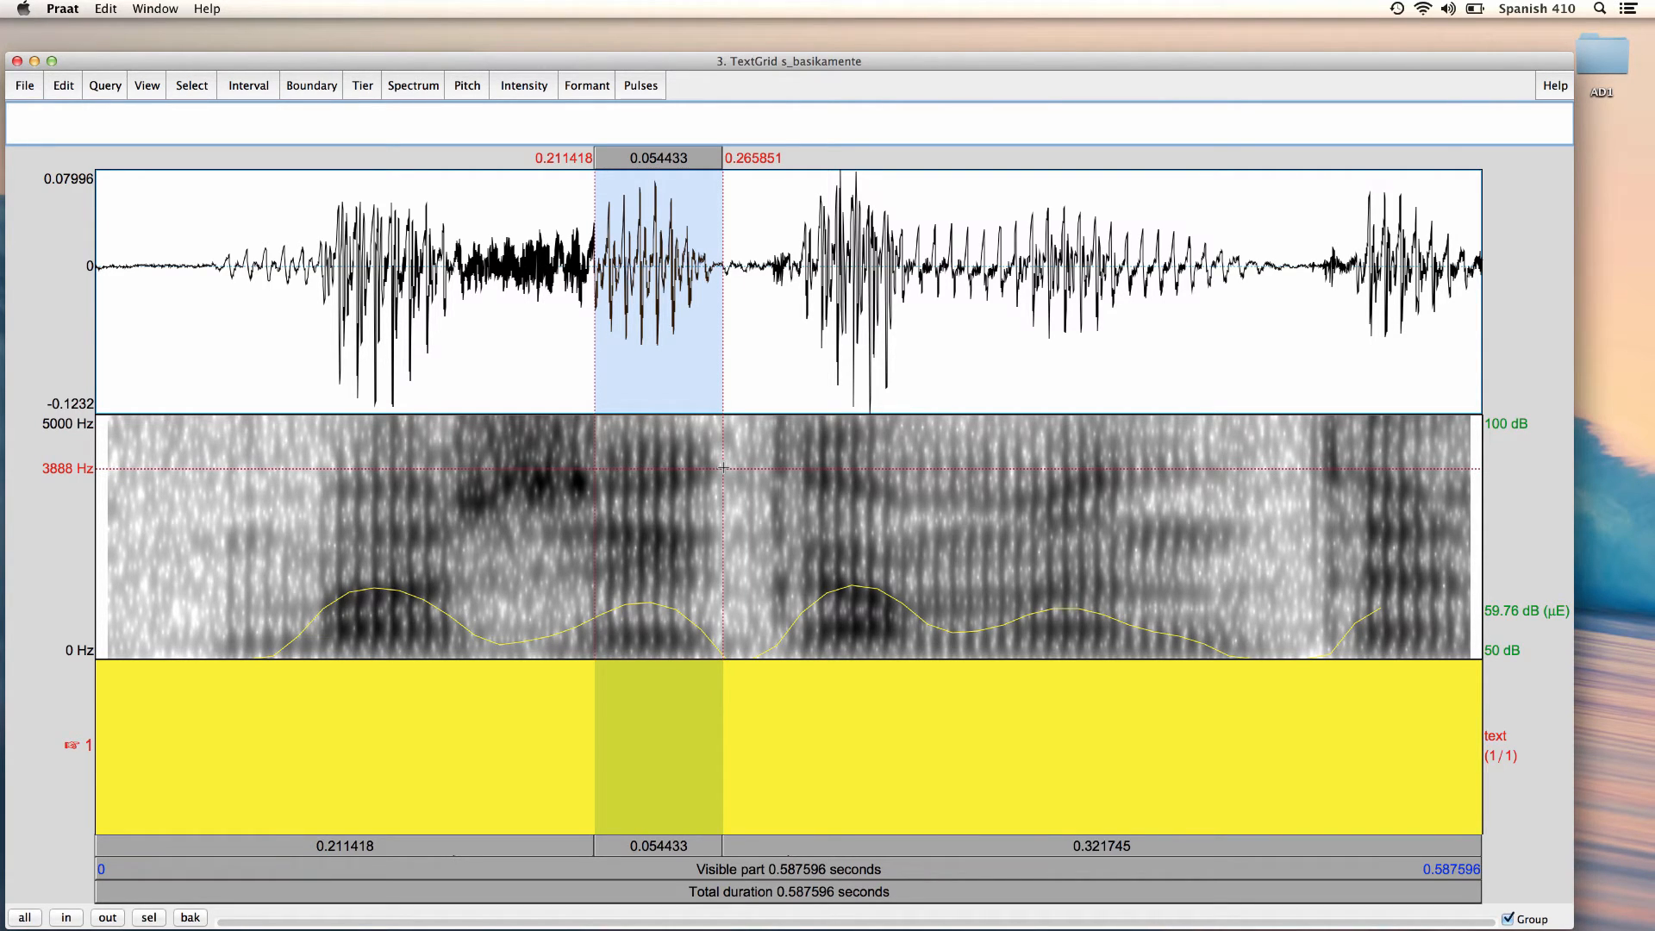
mouse_move(452, 358)
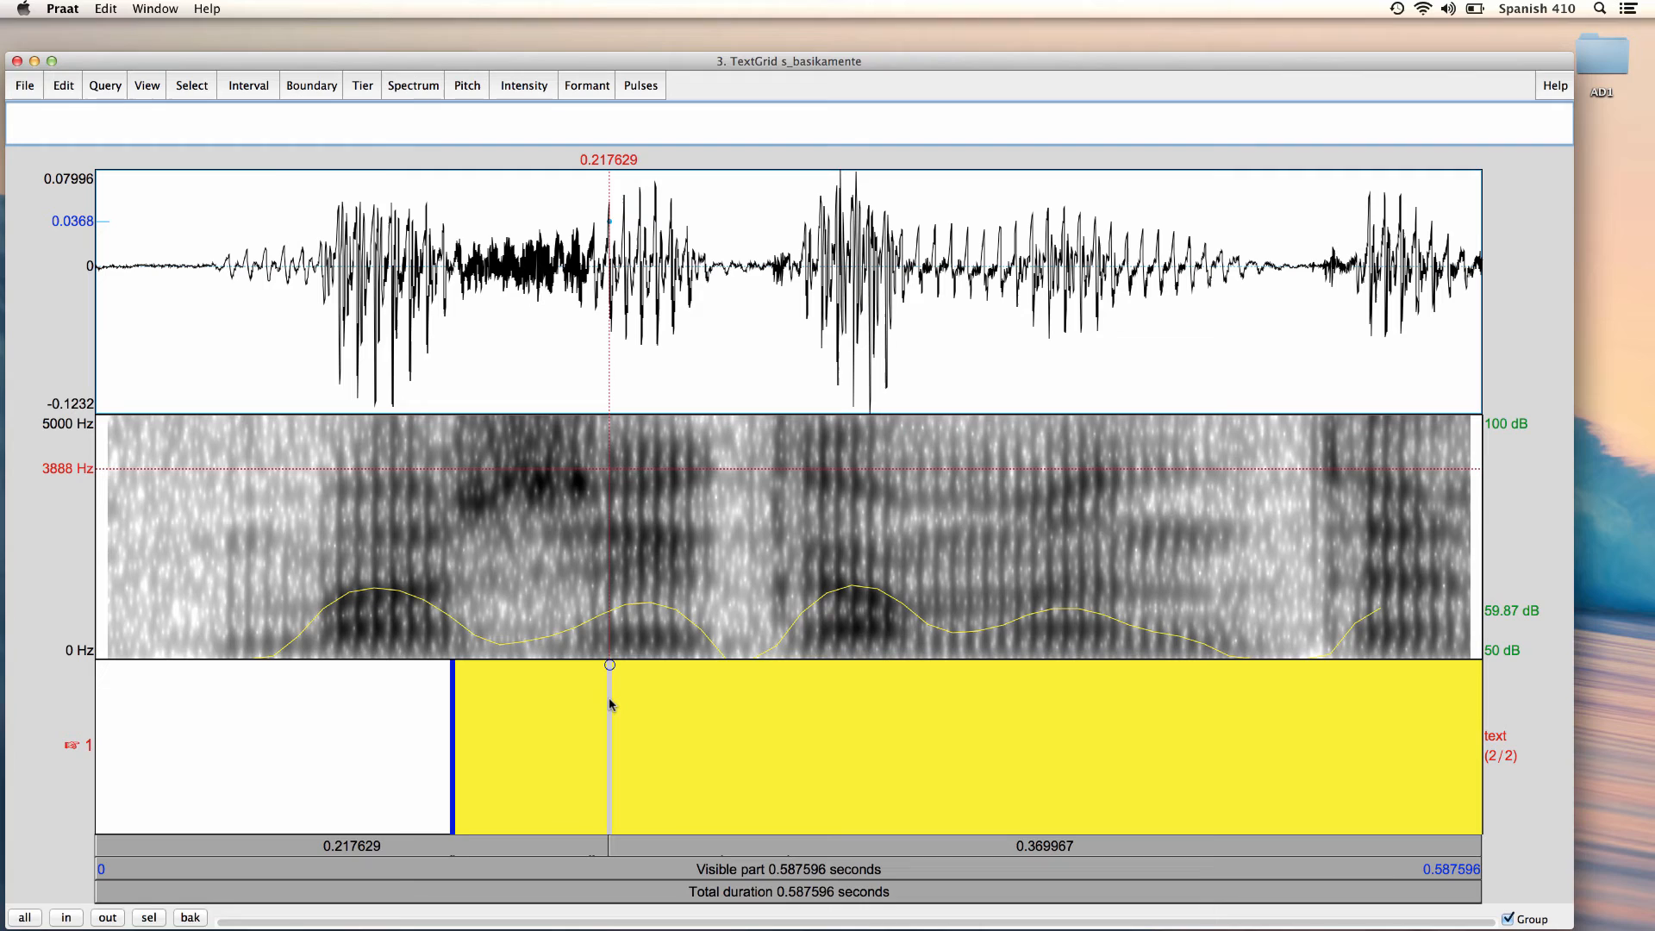
mouse_move(593, 577)
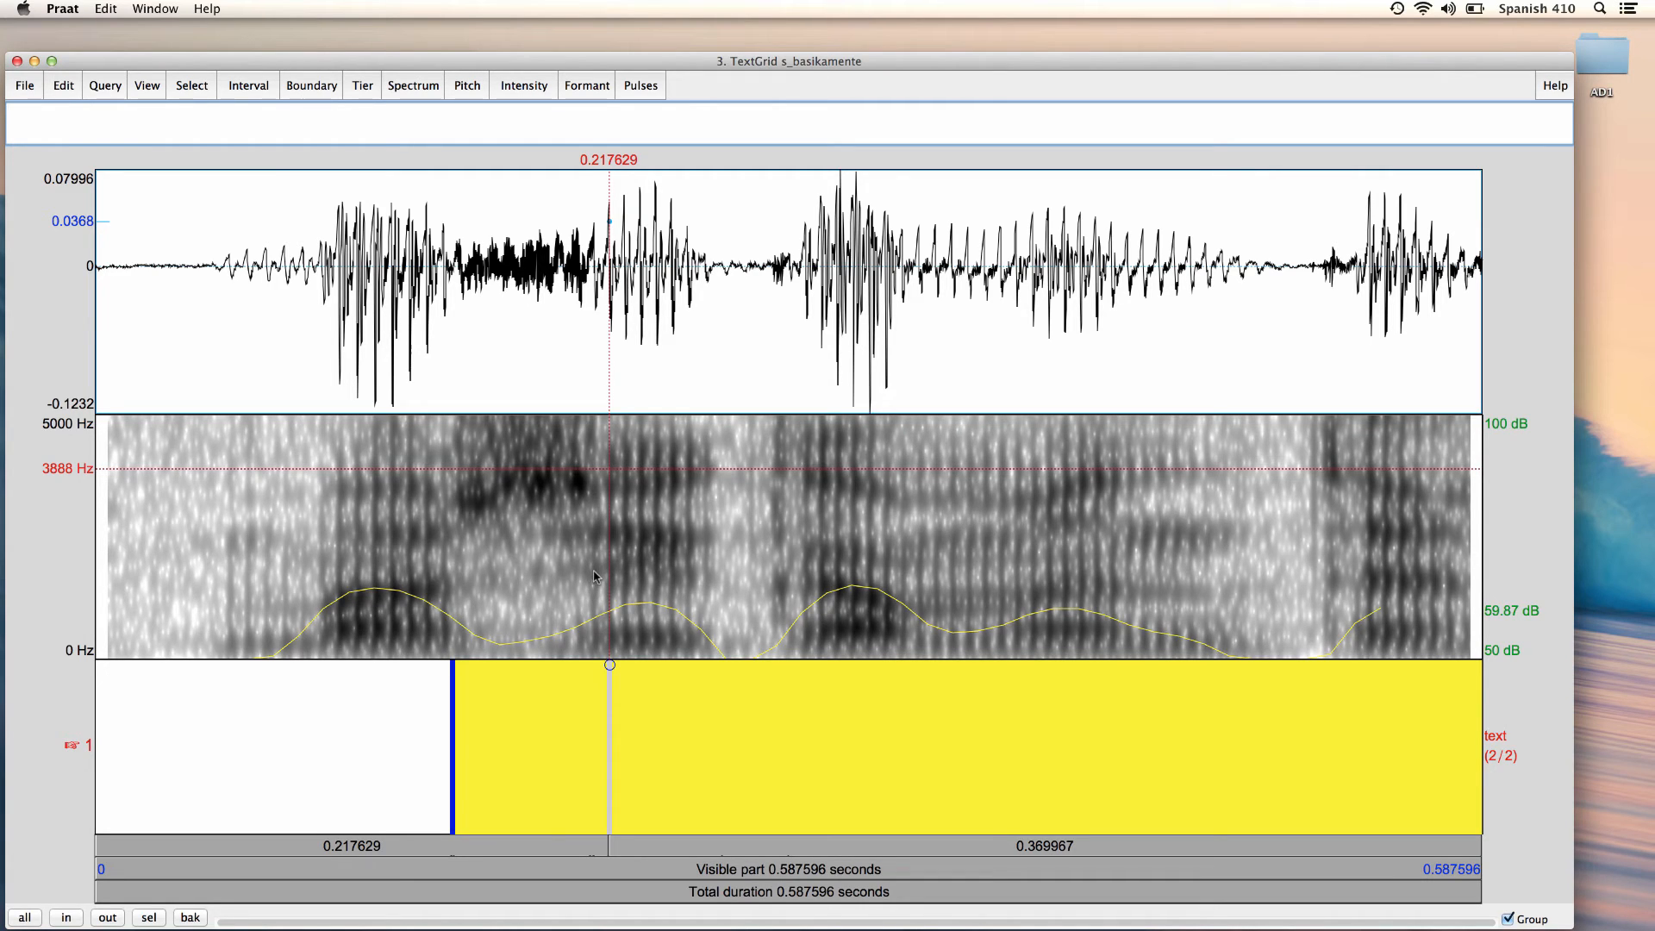
- Select the s portion of the recording to mark off the s and i intervals
left_click_drag(609, 264, 710, 263)
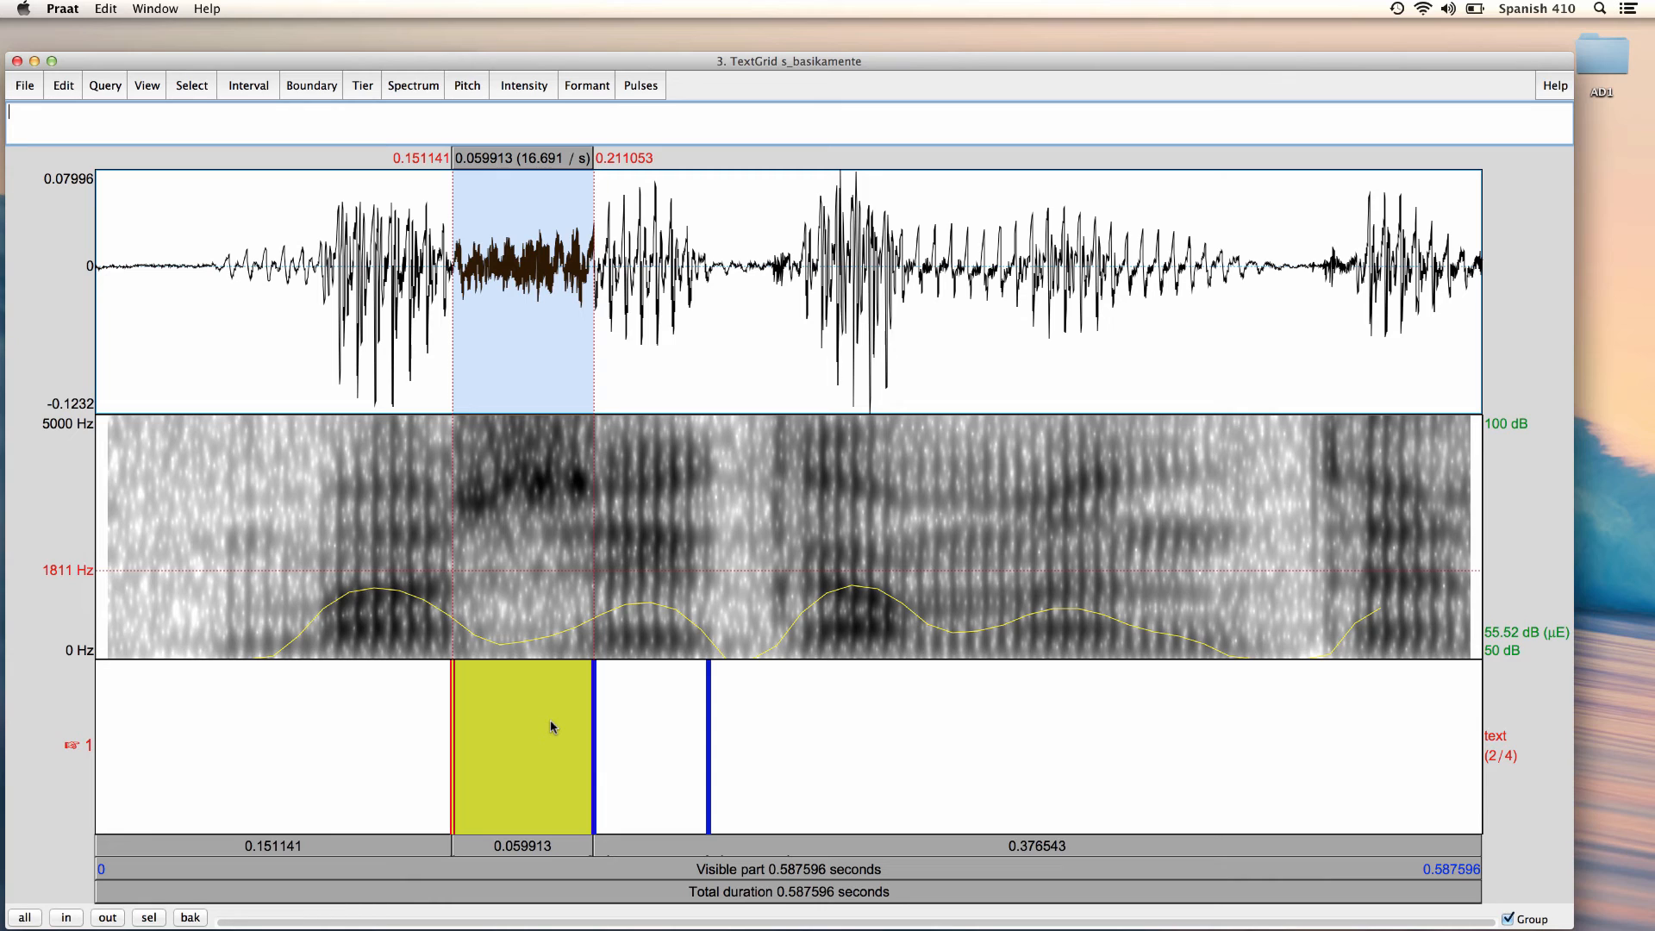
- Label the 0.151–0.211 s interval 's' and the following interval 'i'
type("s")
left_click(650, 746)
type("i")
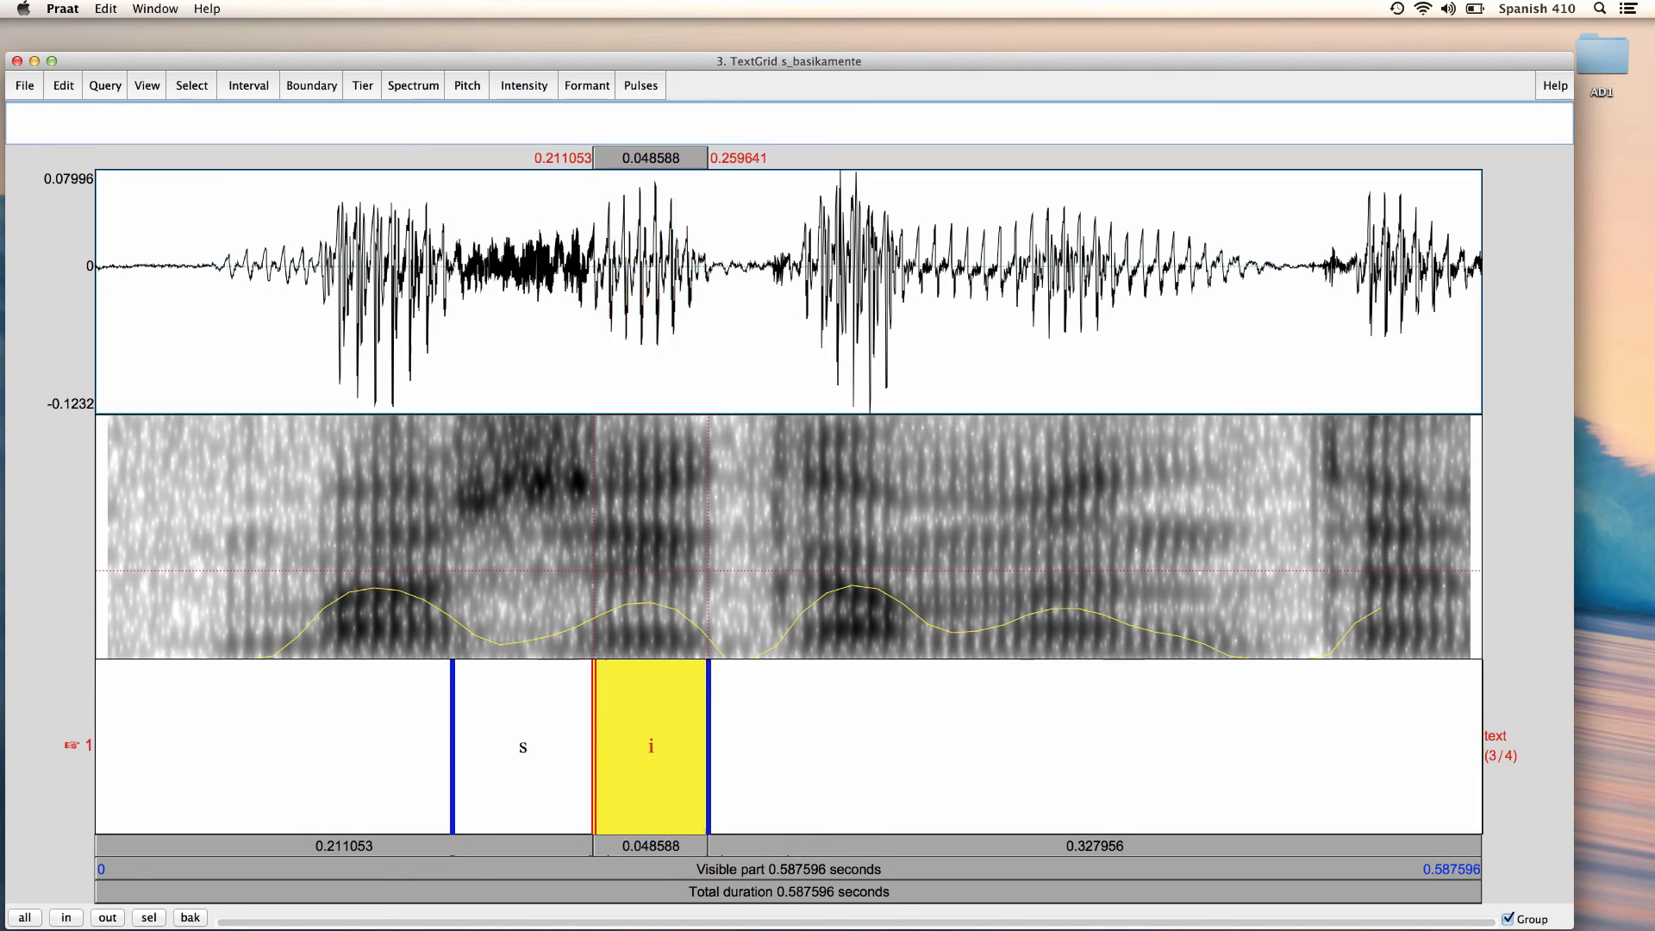
left_click(651, 747)
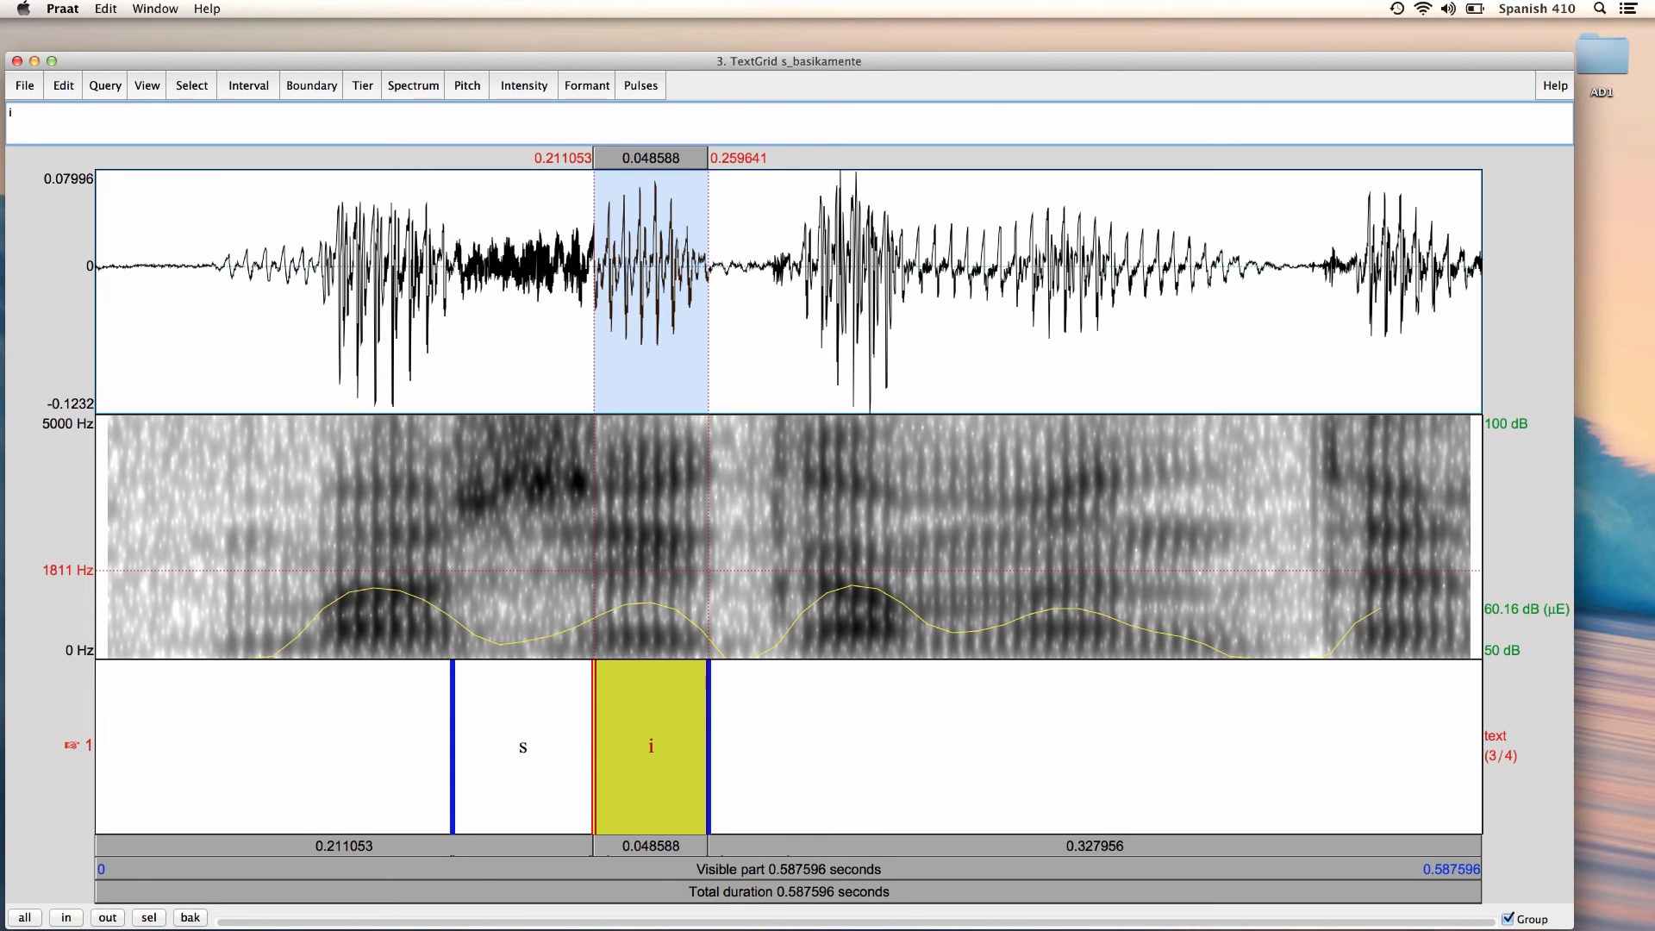
mouse_move(248, 307)
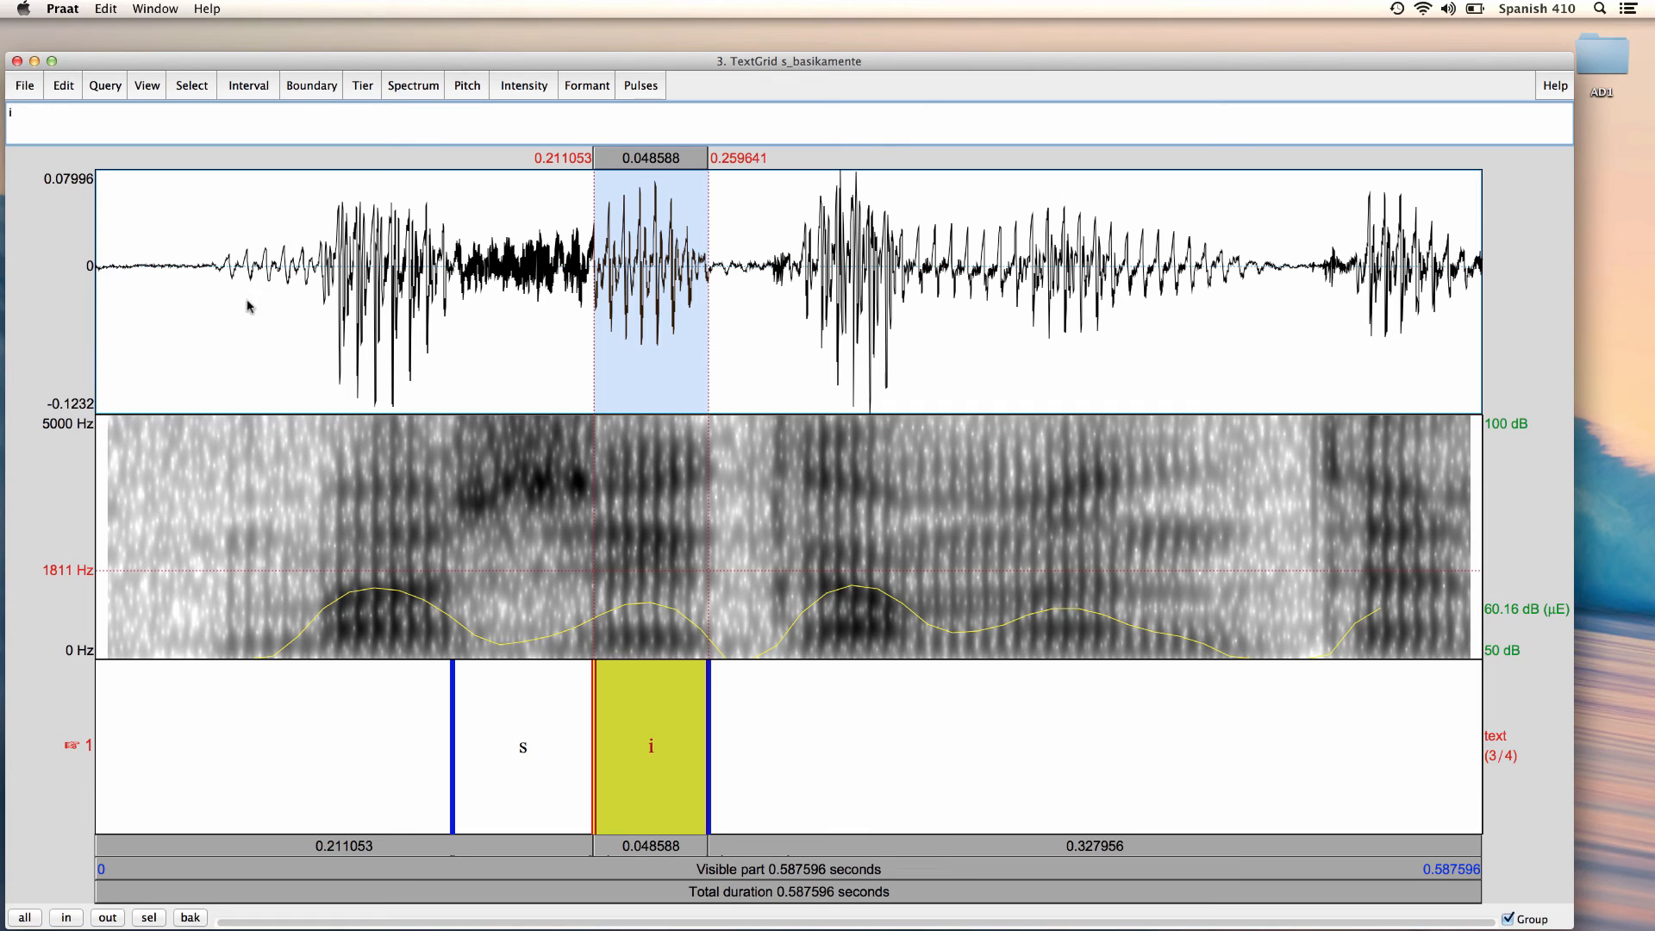
- Save the TextGrid as text file s_basikamente.TextGrid in the segments folder
left_click(24, 84)
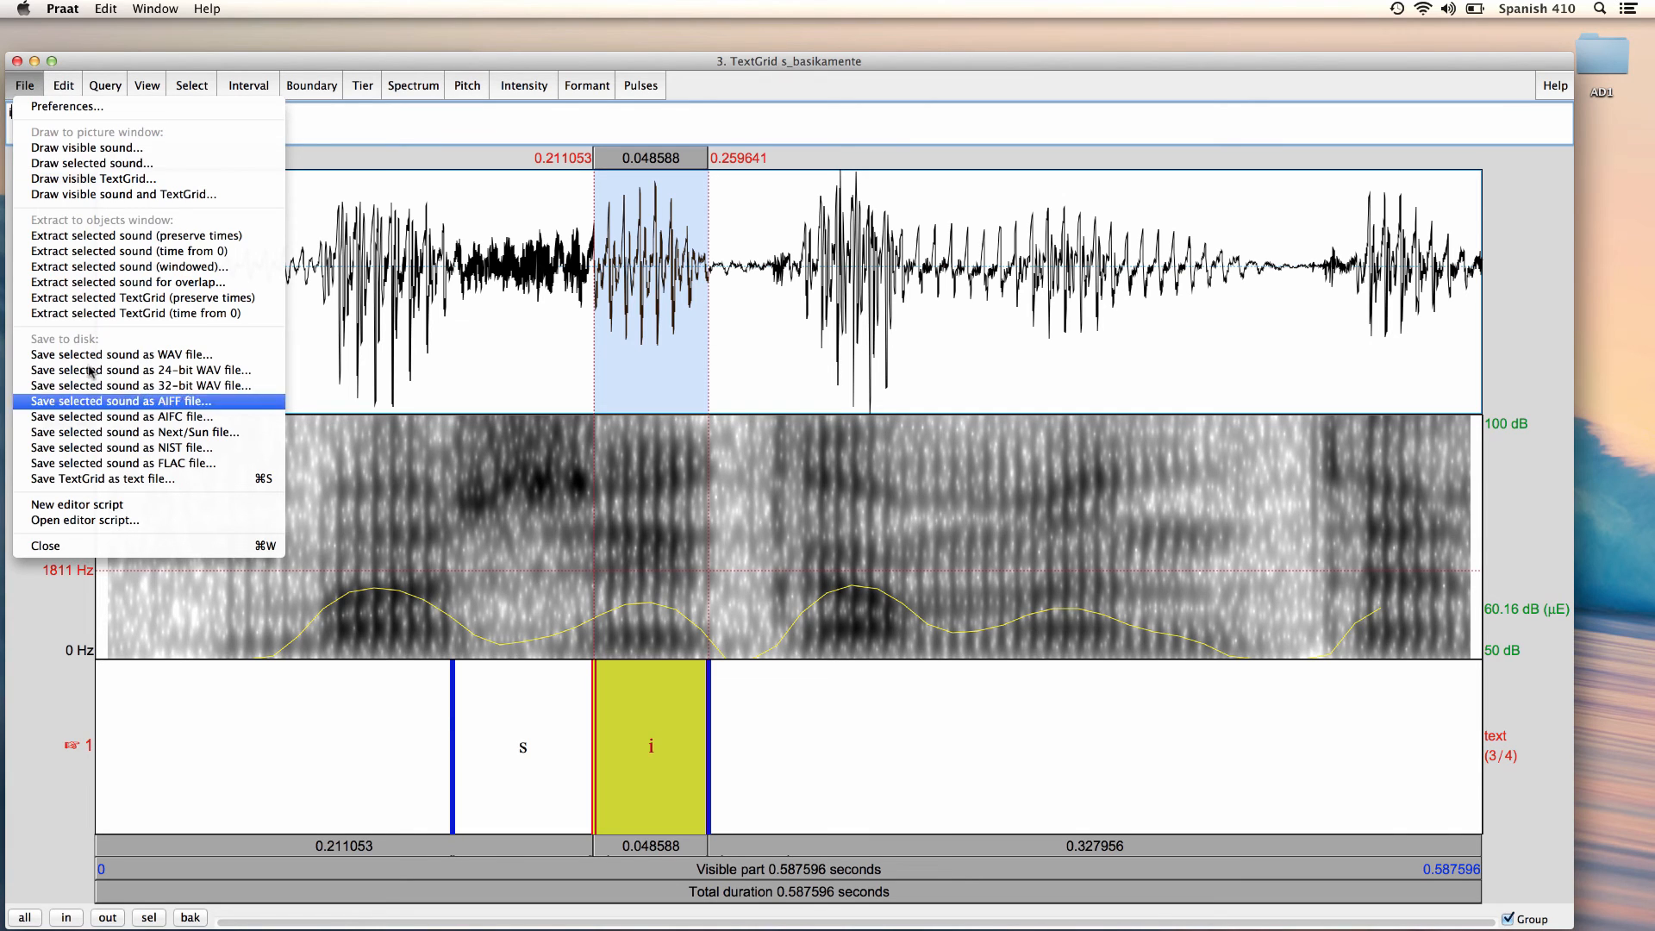
left_click(104, 479)
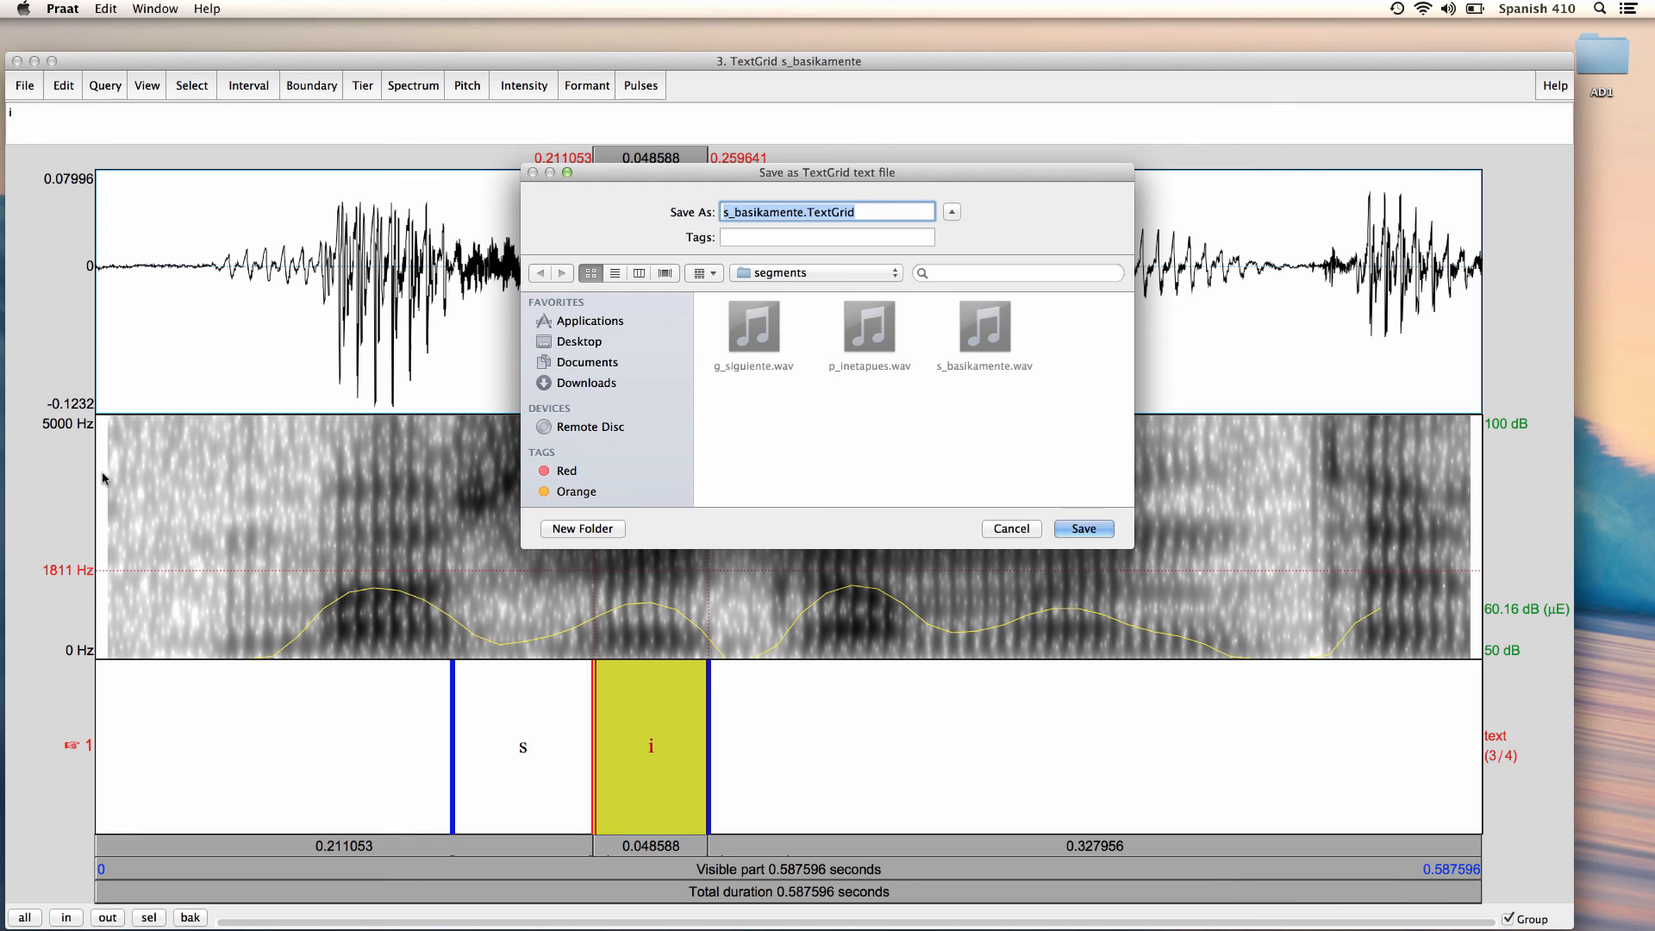
mouse_move(545, 400)
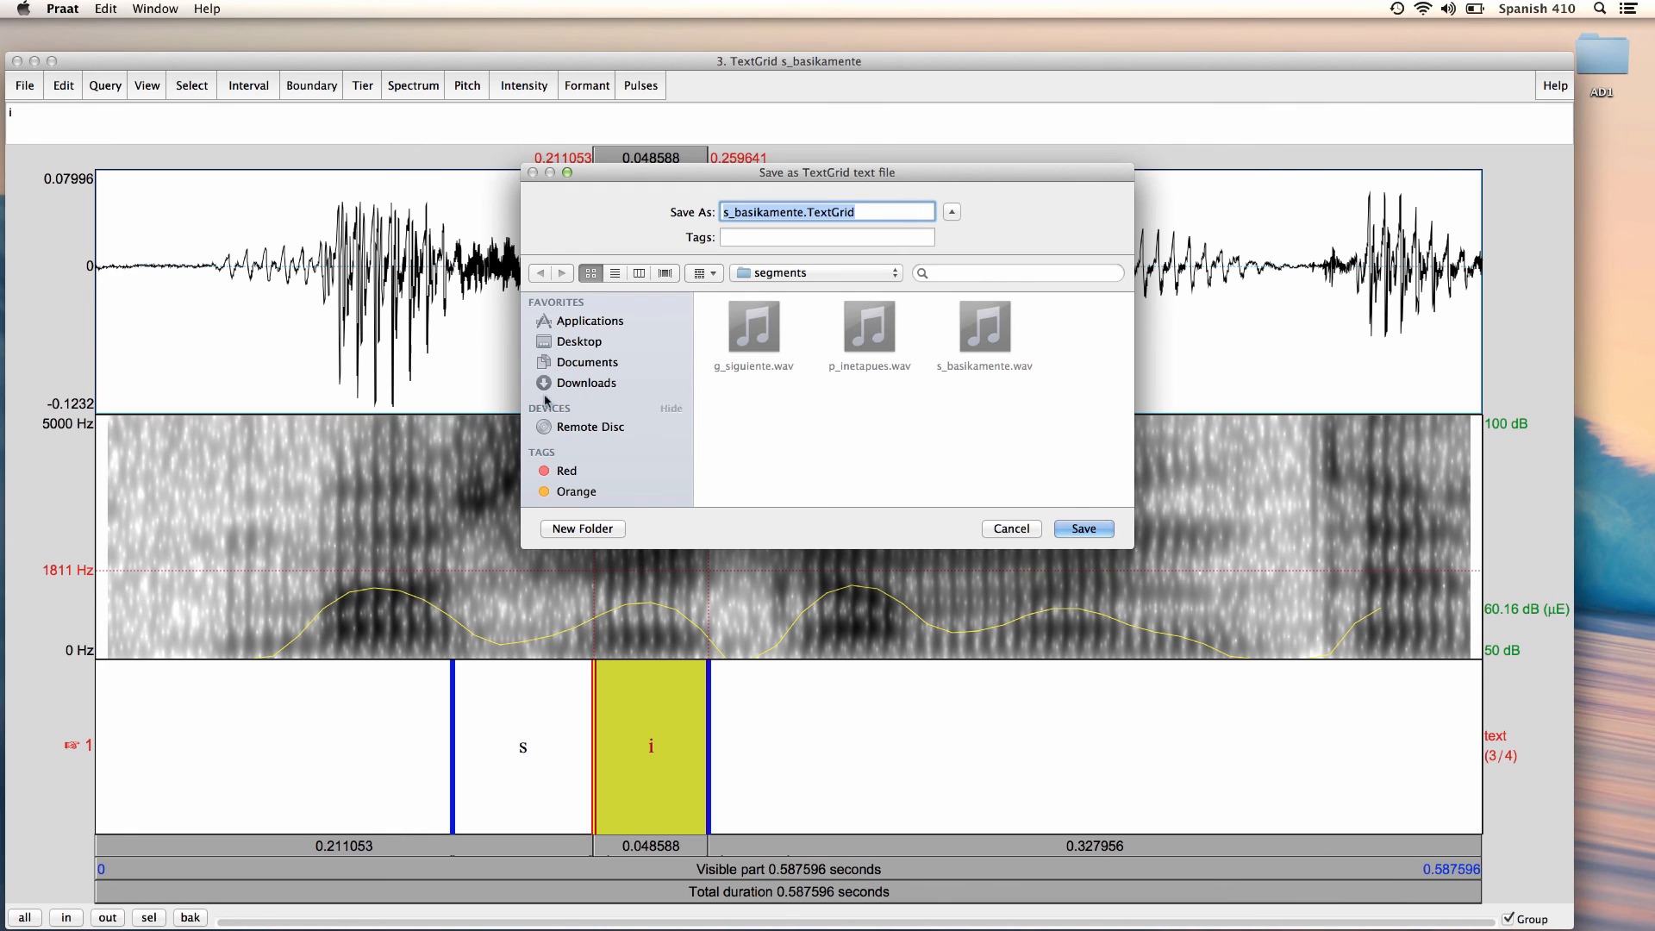
left_click(1083, 529)
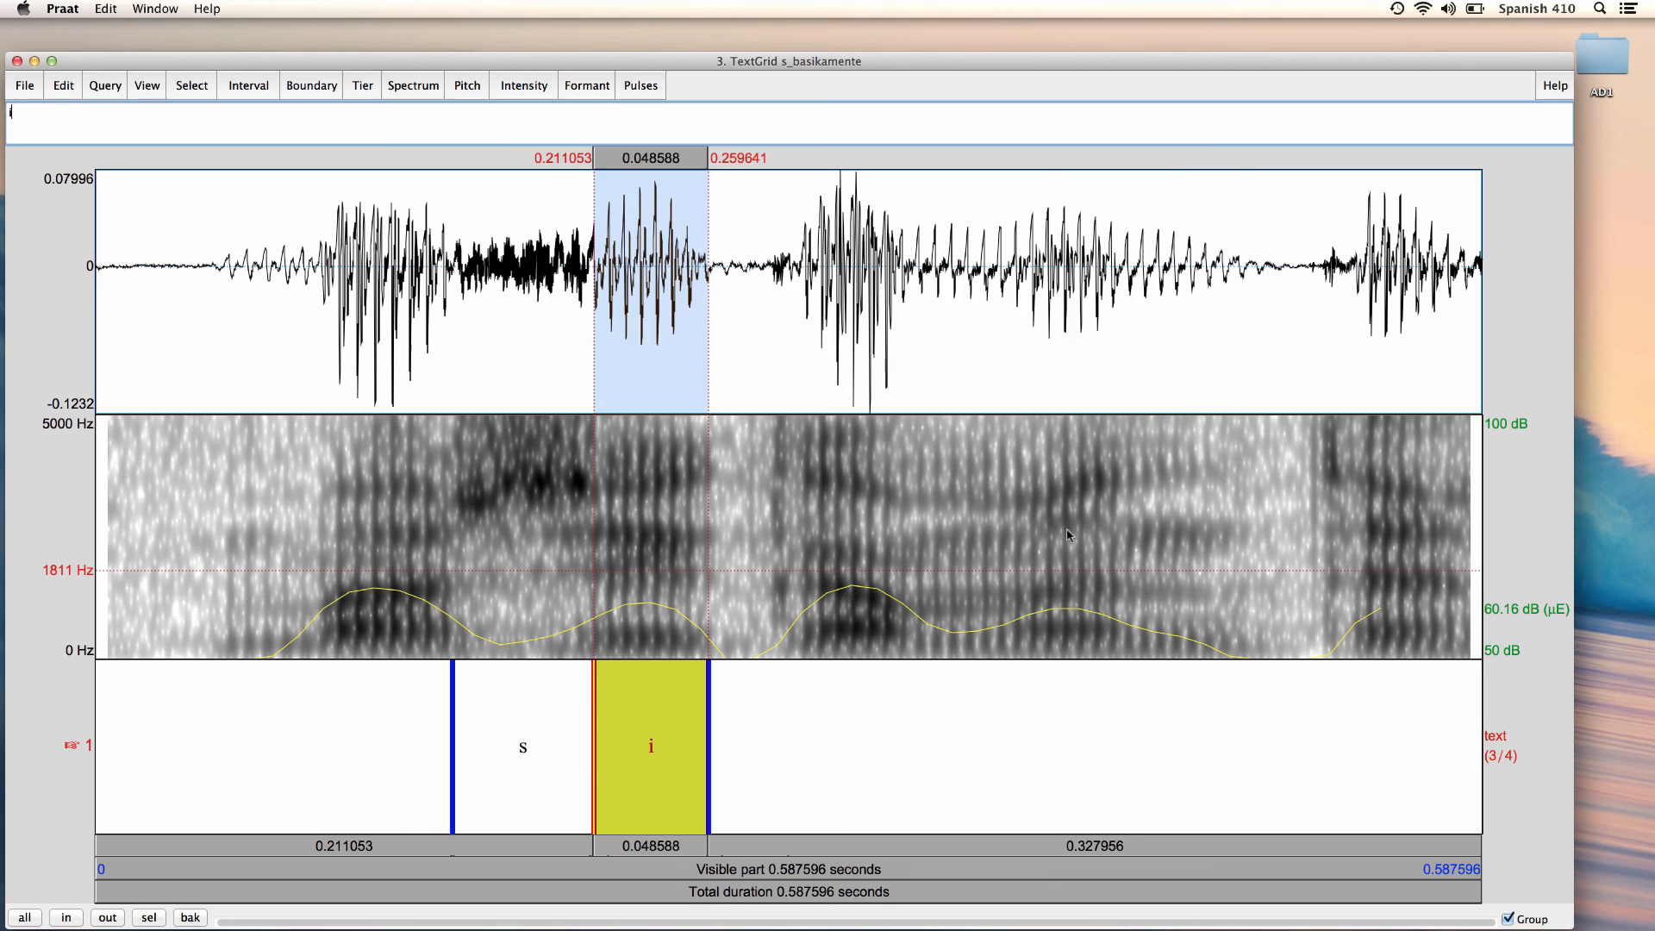
mouse_move(1065, 555)
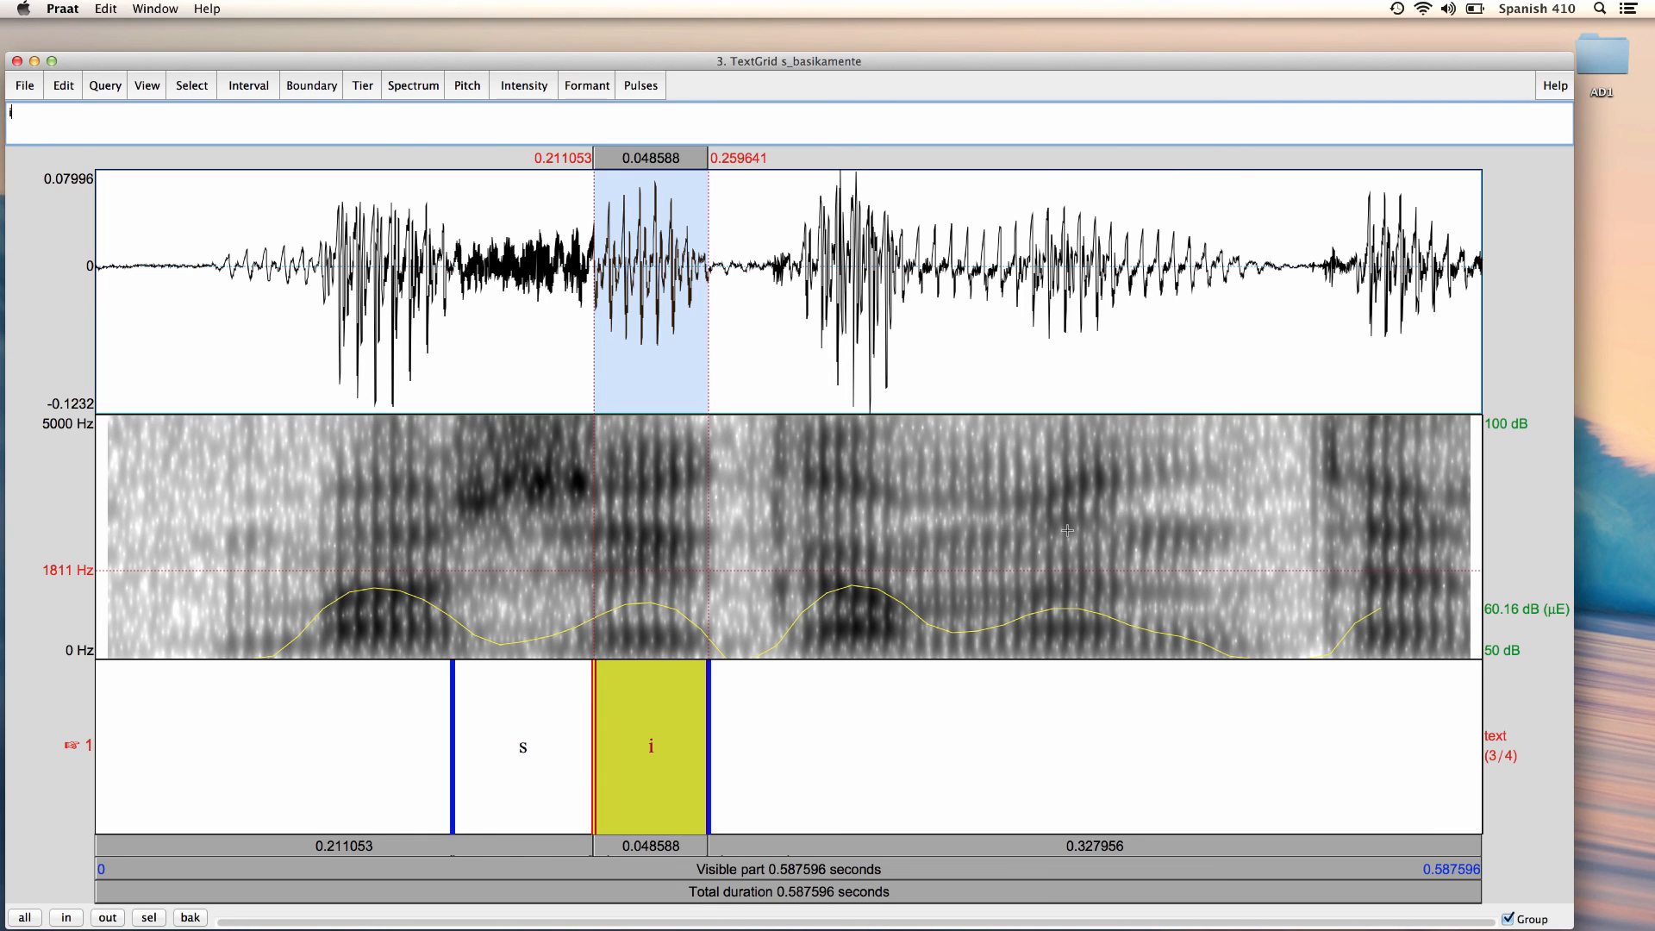